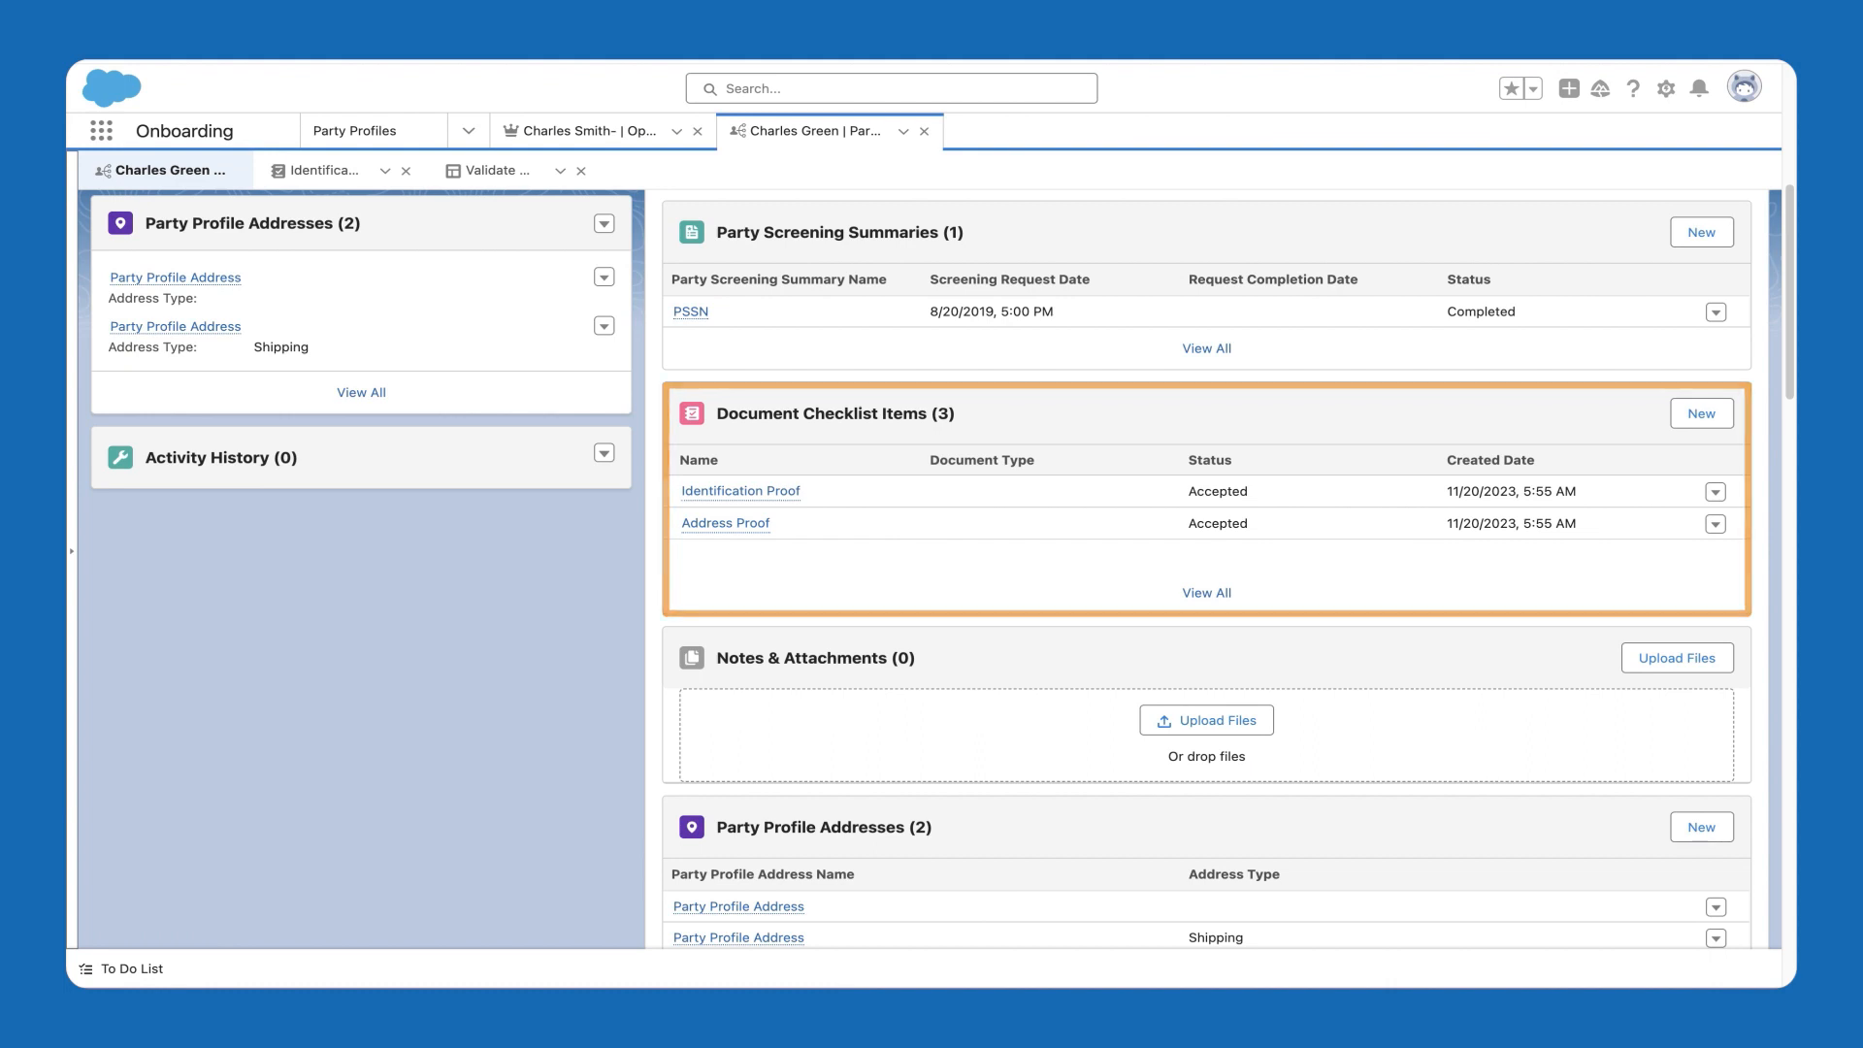
- Validate the Identification Proof passport against the applicant's Party Profile record and reach Document Status
{"action": "left_click", "coordinate": [504, 170]}
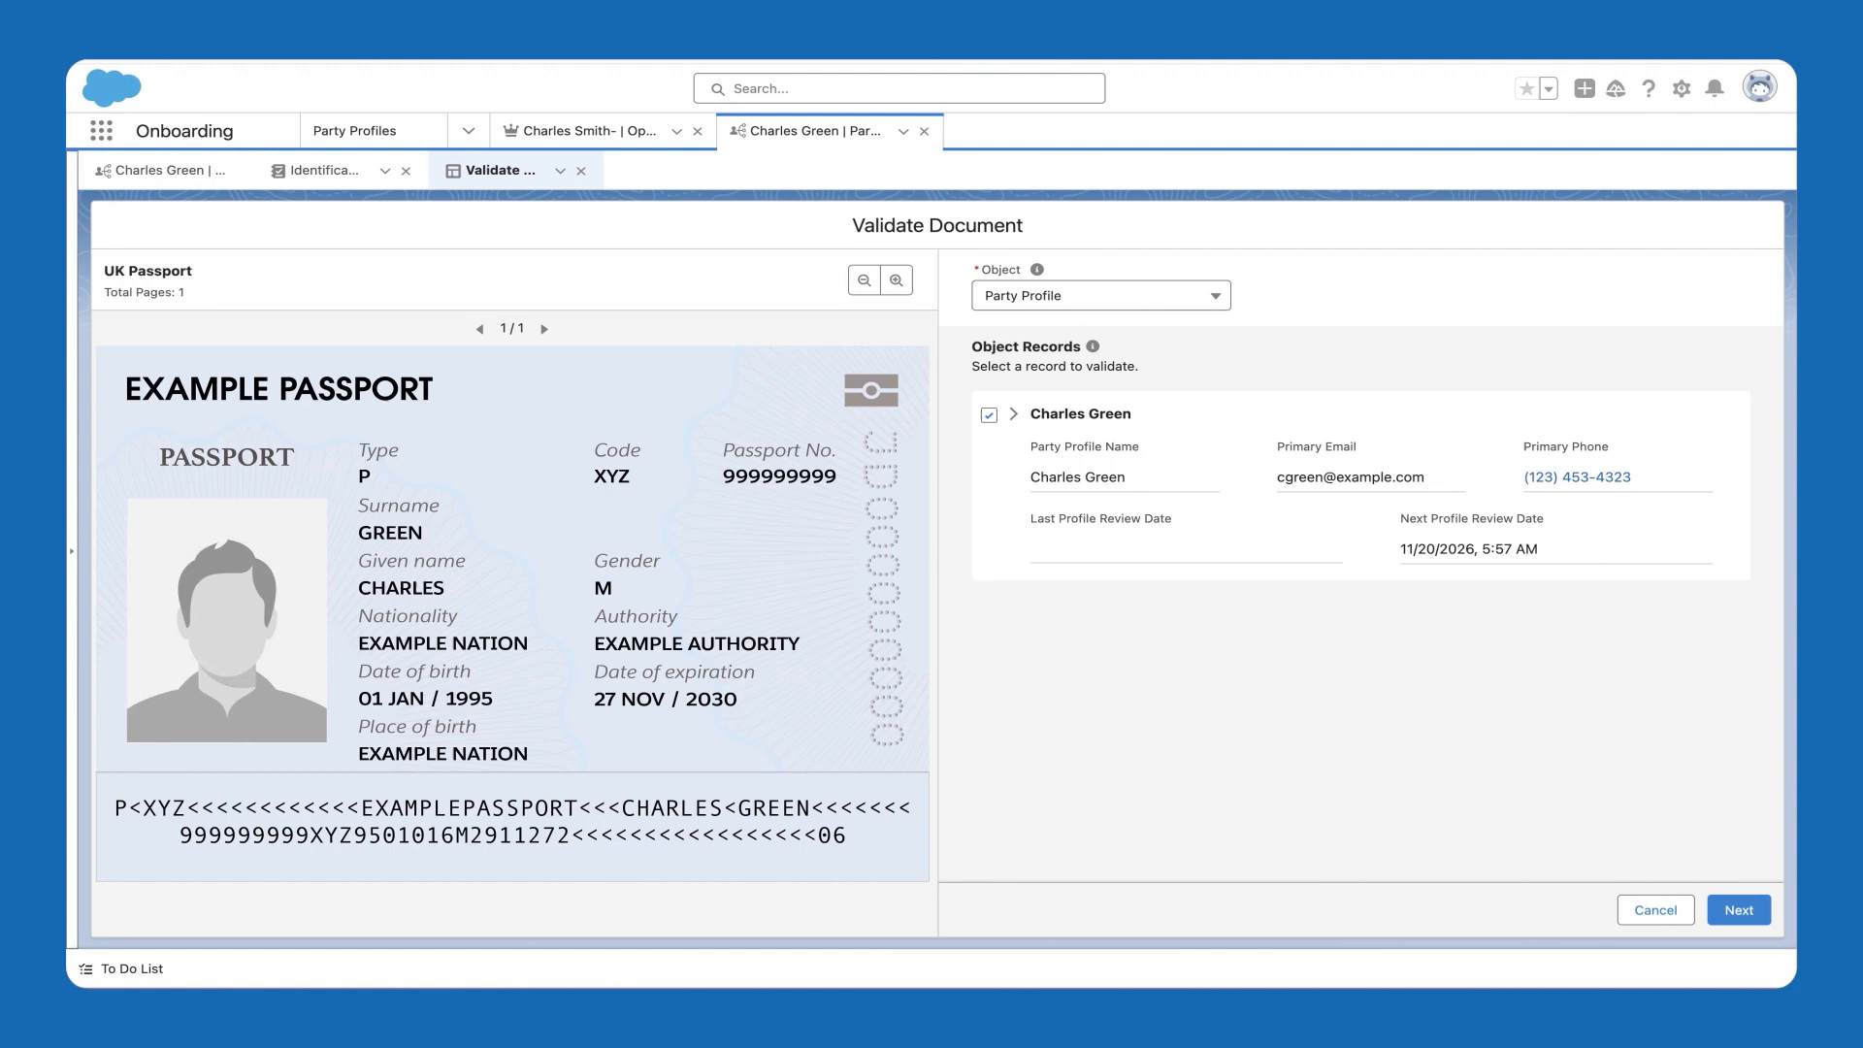
{"action": "left_click", "coordinate": [1075, 477]}
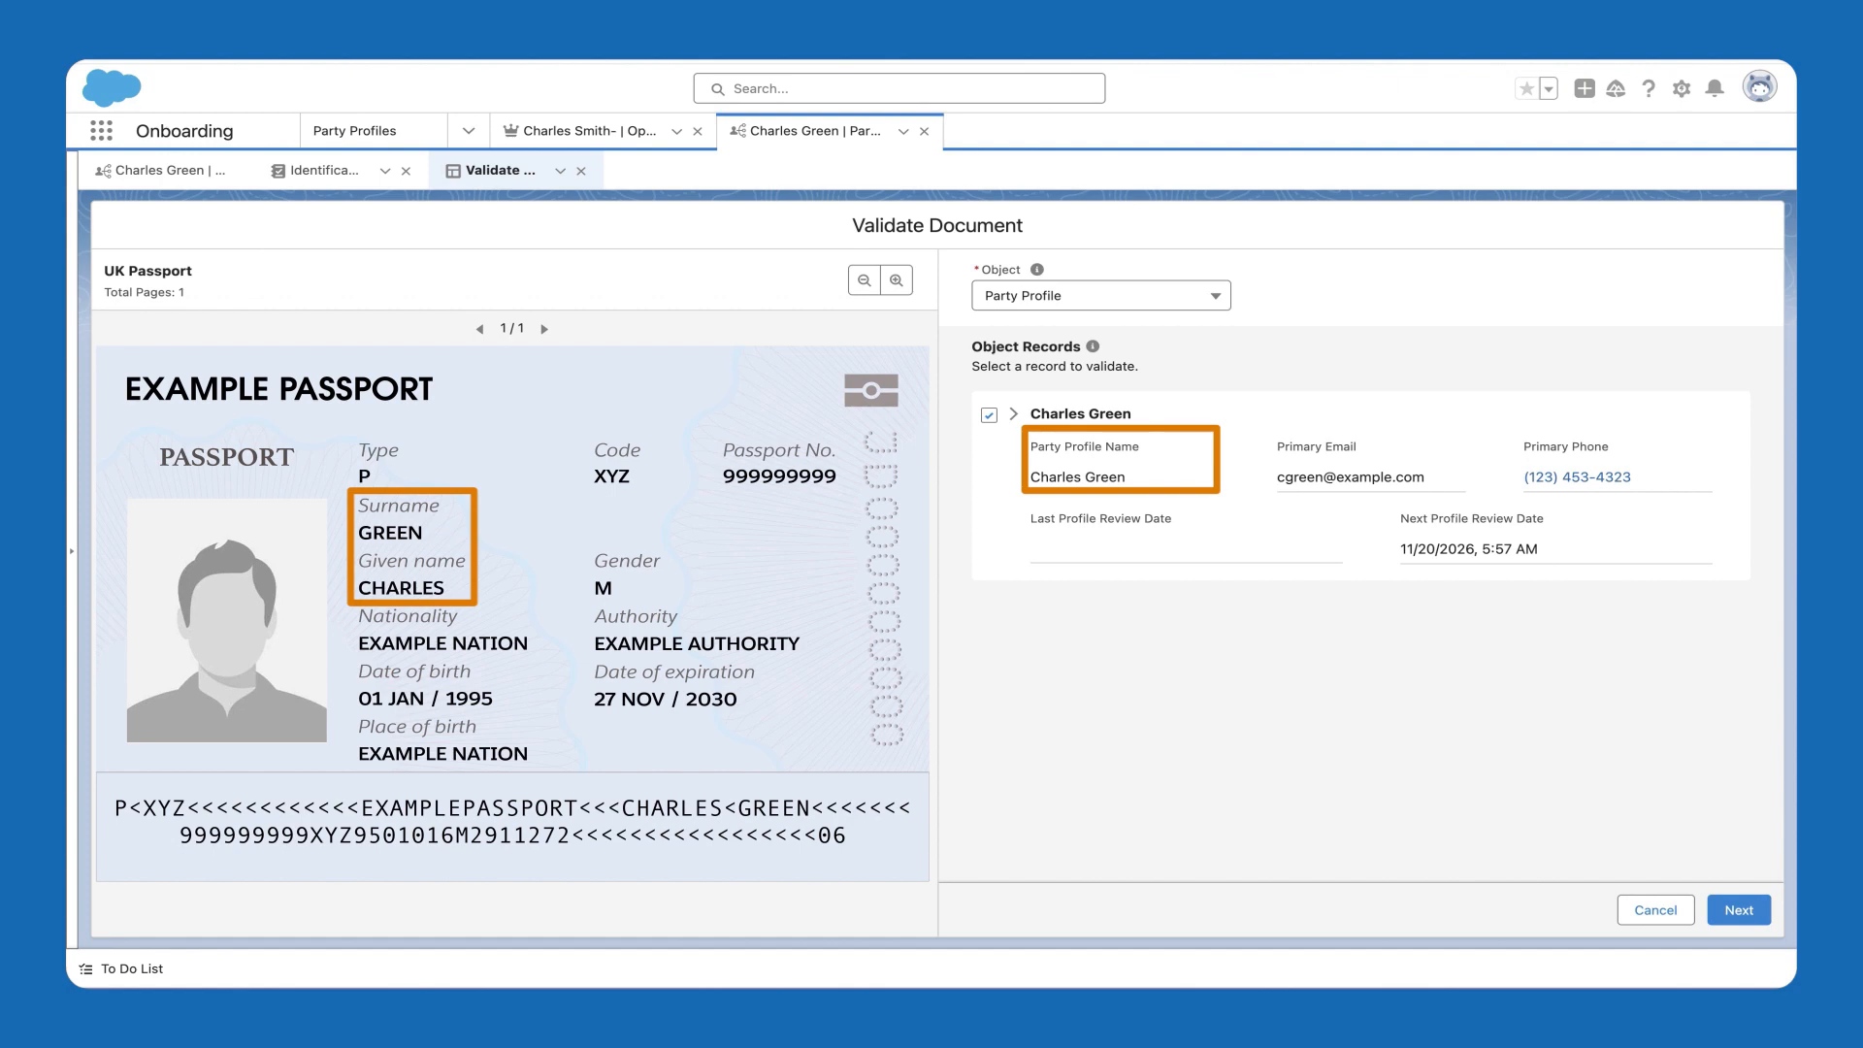
{"action": "left_click", "coordinate": [1738, 909]}
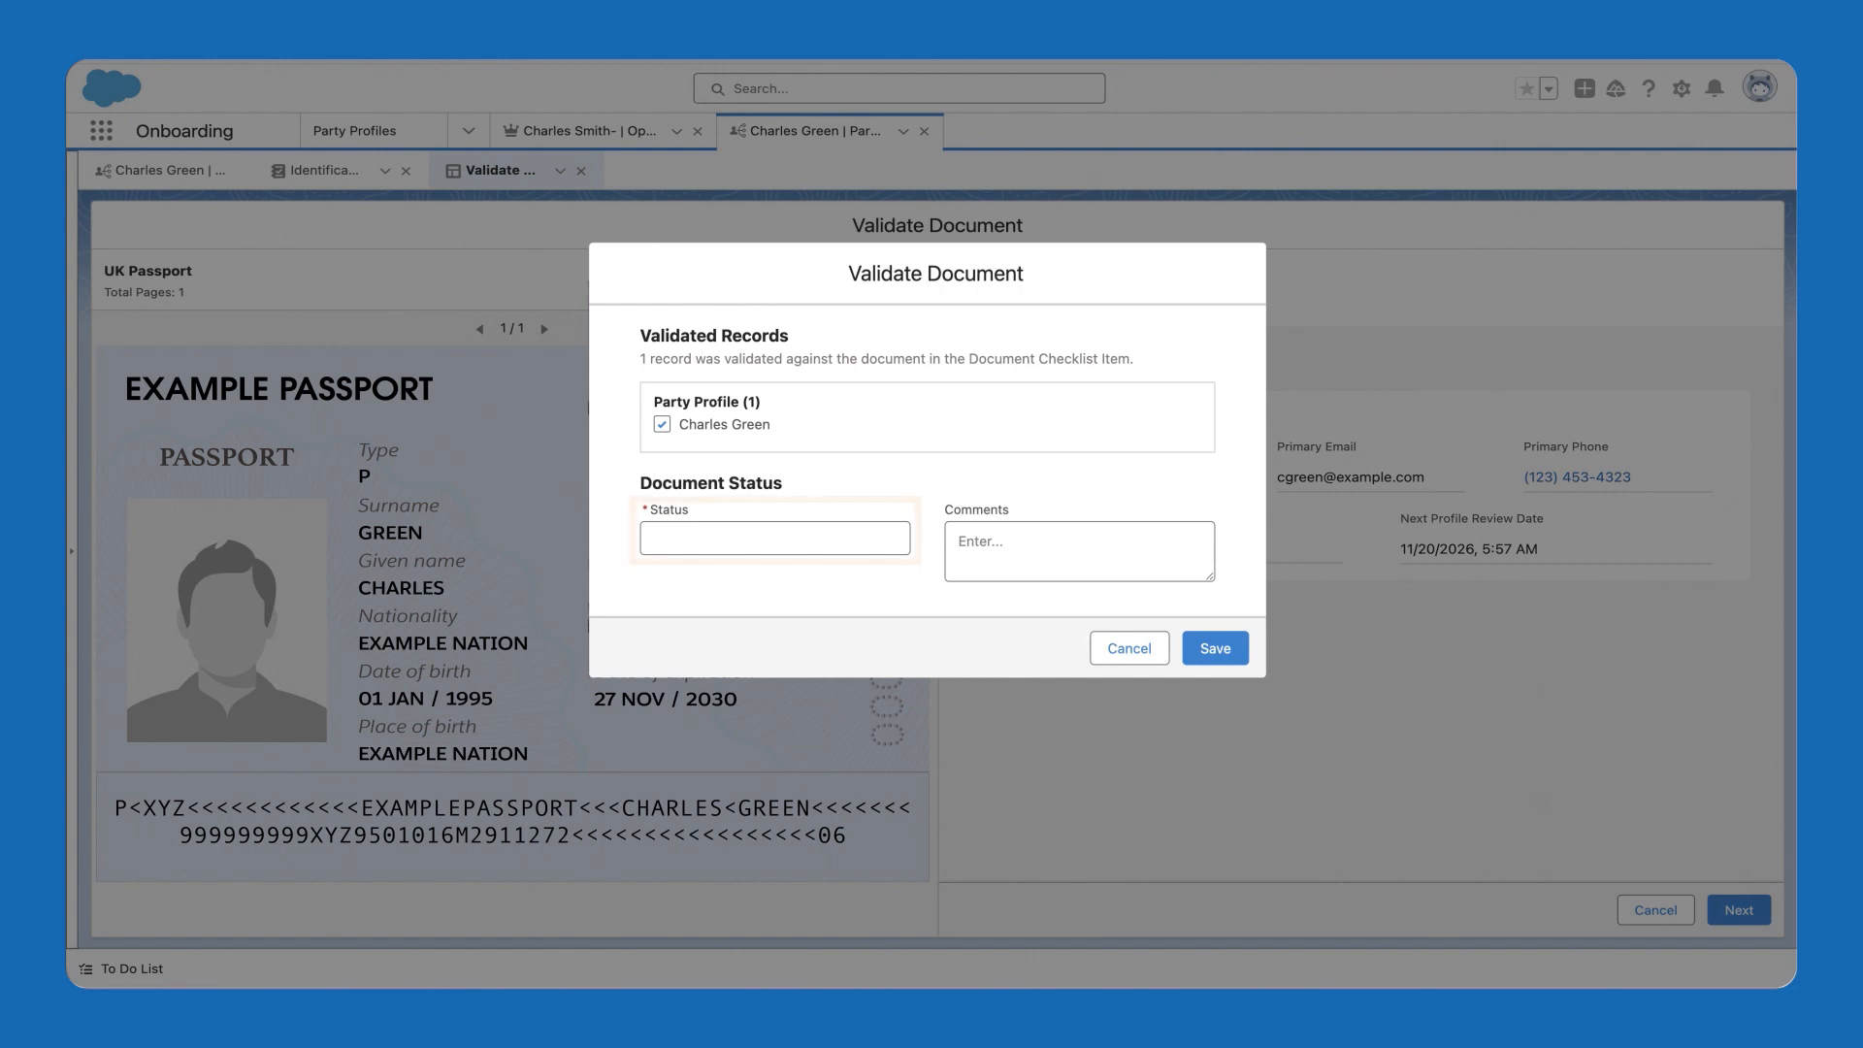
{"action": "left_click", "coordinate": [773, 539]}
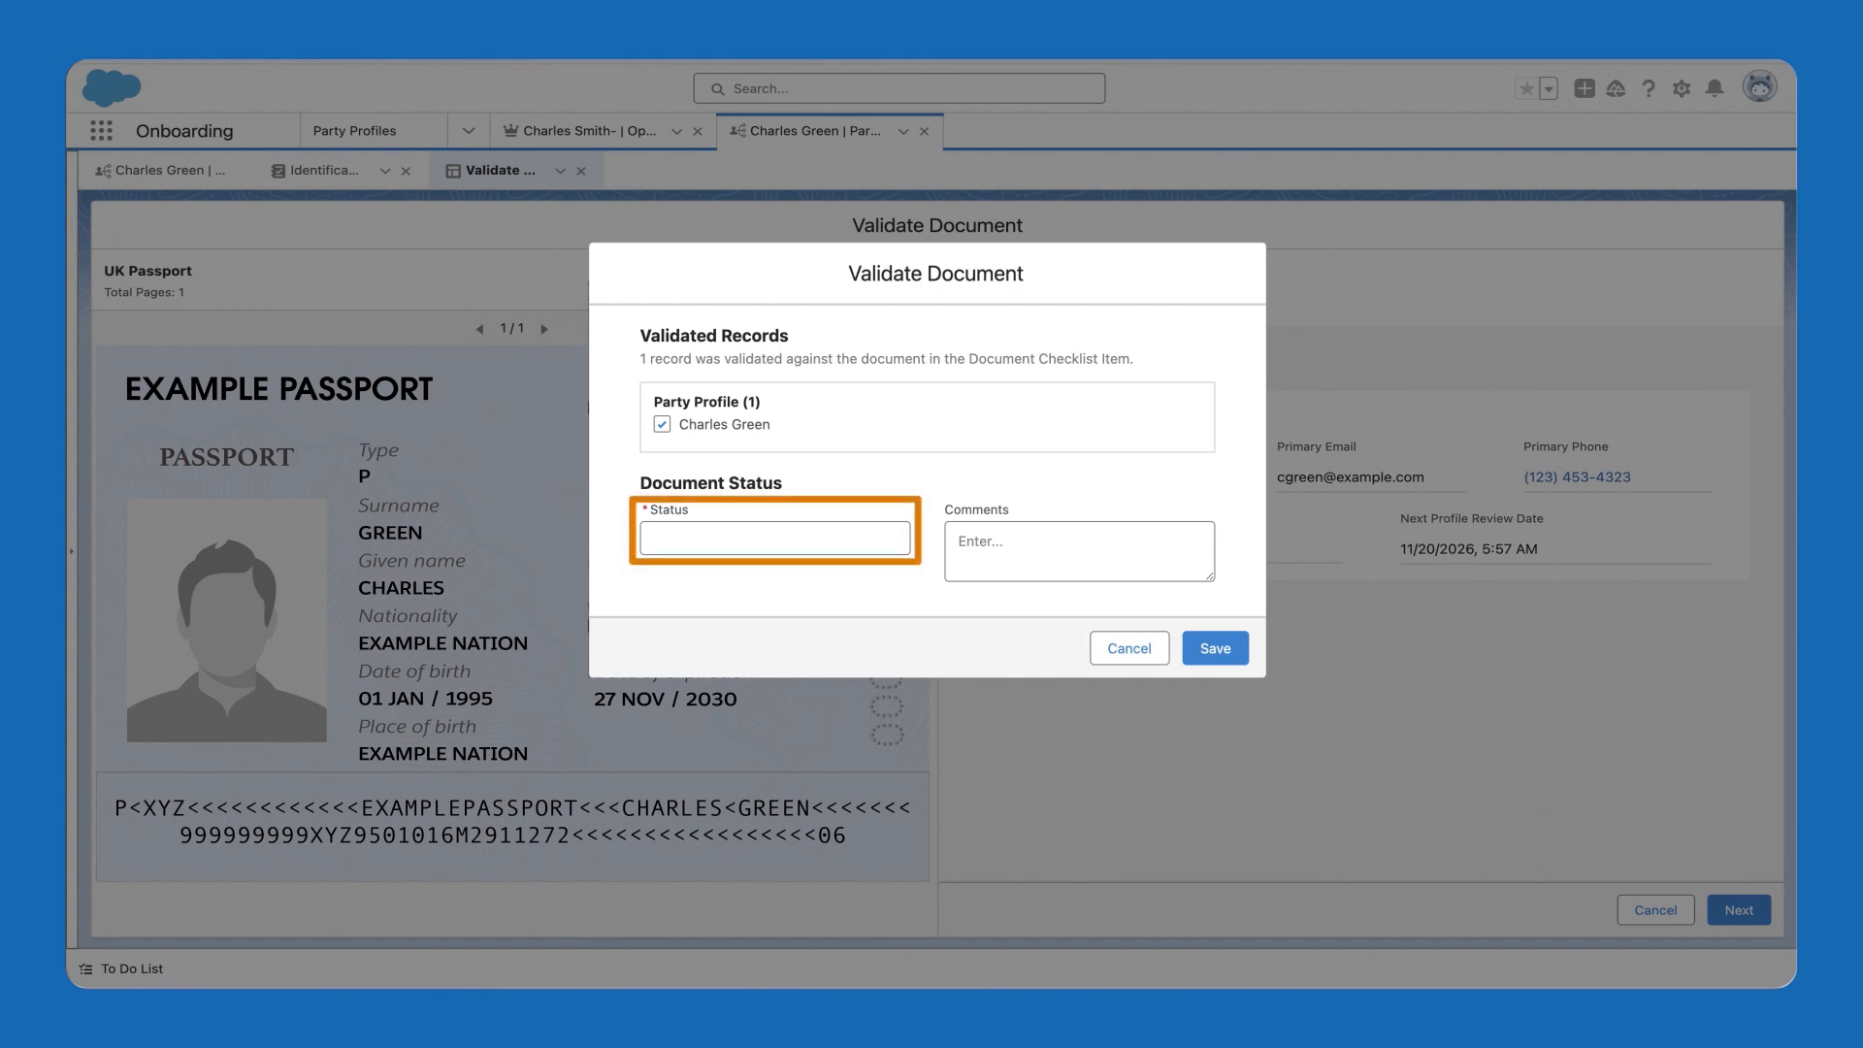
{"action": "left_click", "coordinate": [1078, 551]}
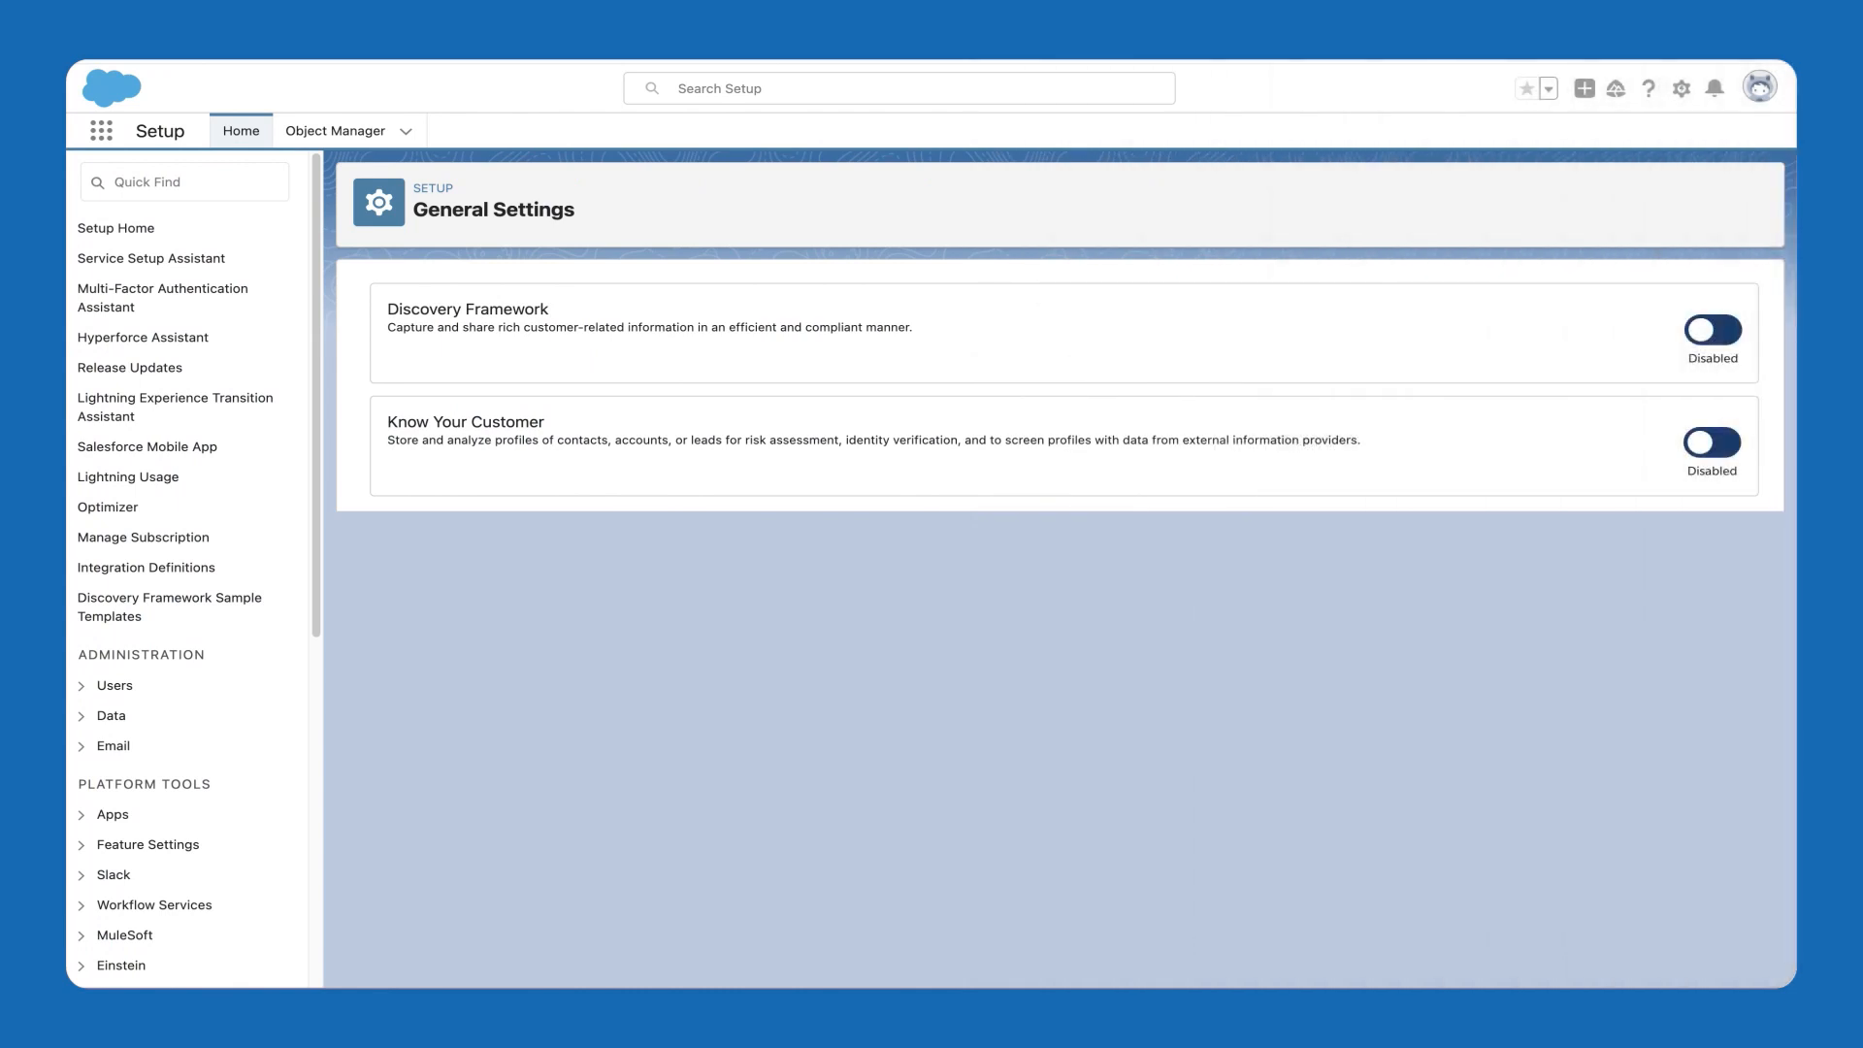
- Enable Discovery Framework in General Settings, leaving Know Your Customer disabled
{"action": "left_click", "coordinate": [1711, 328]}
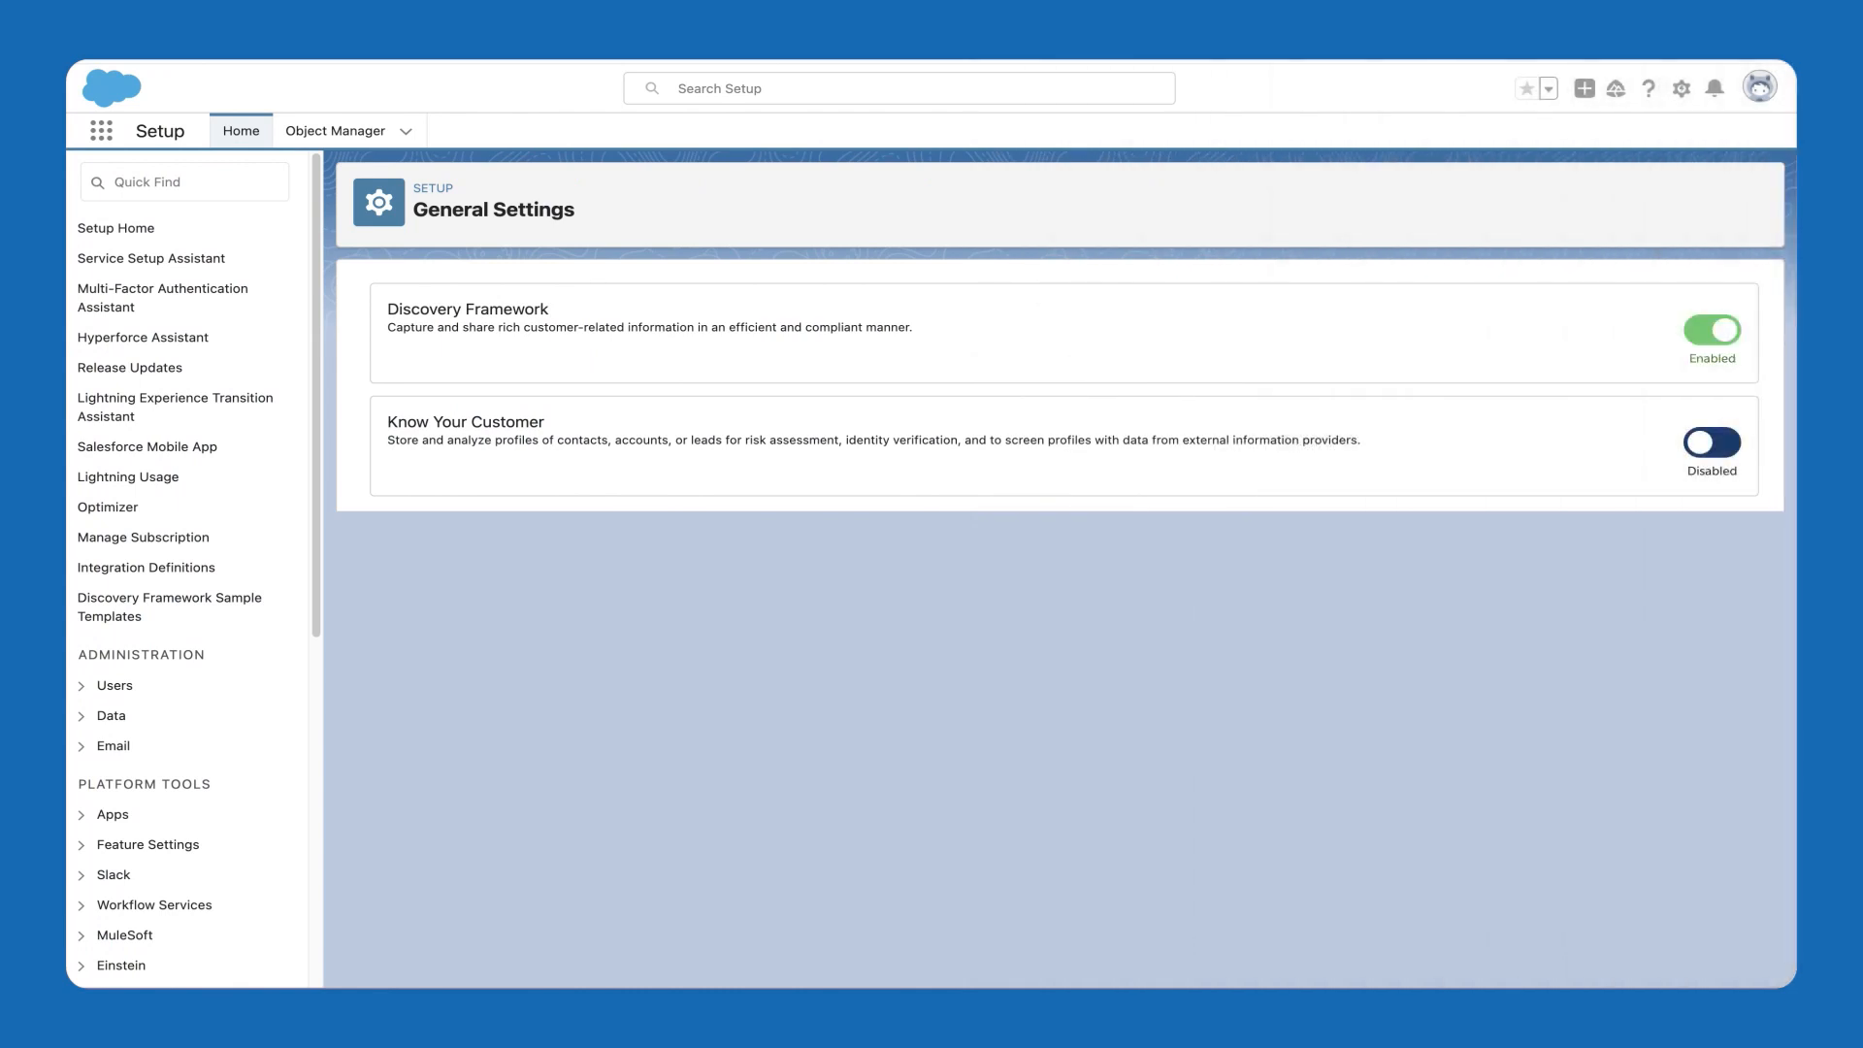
{"action": "left_click", "coordinate": [1711, 443]}
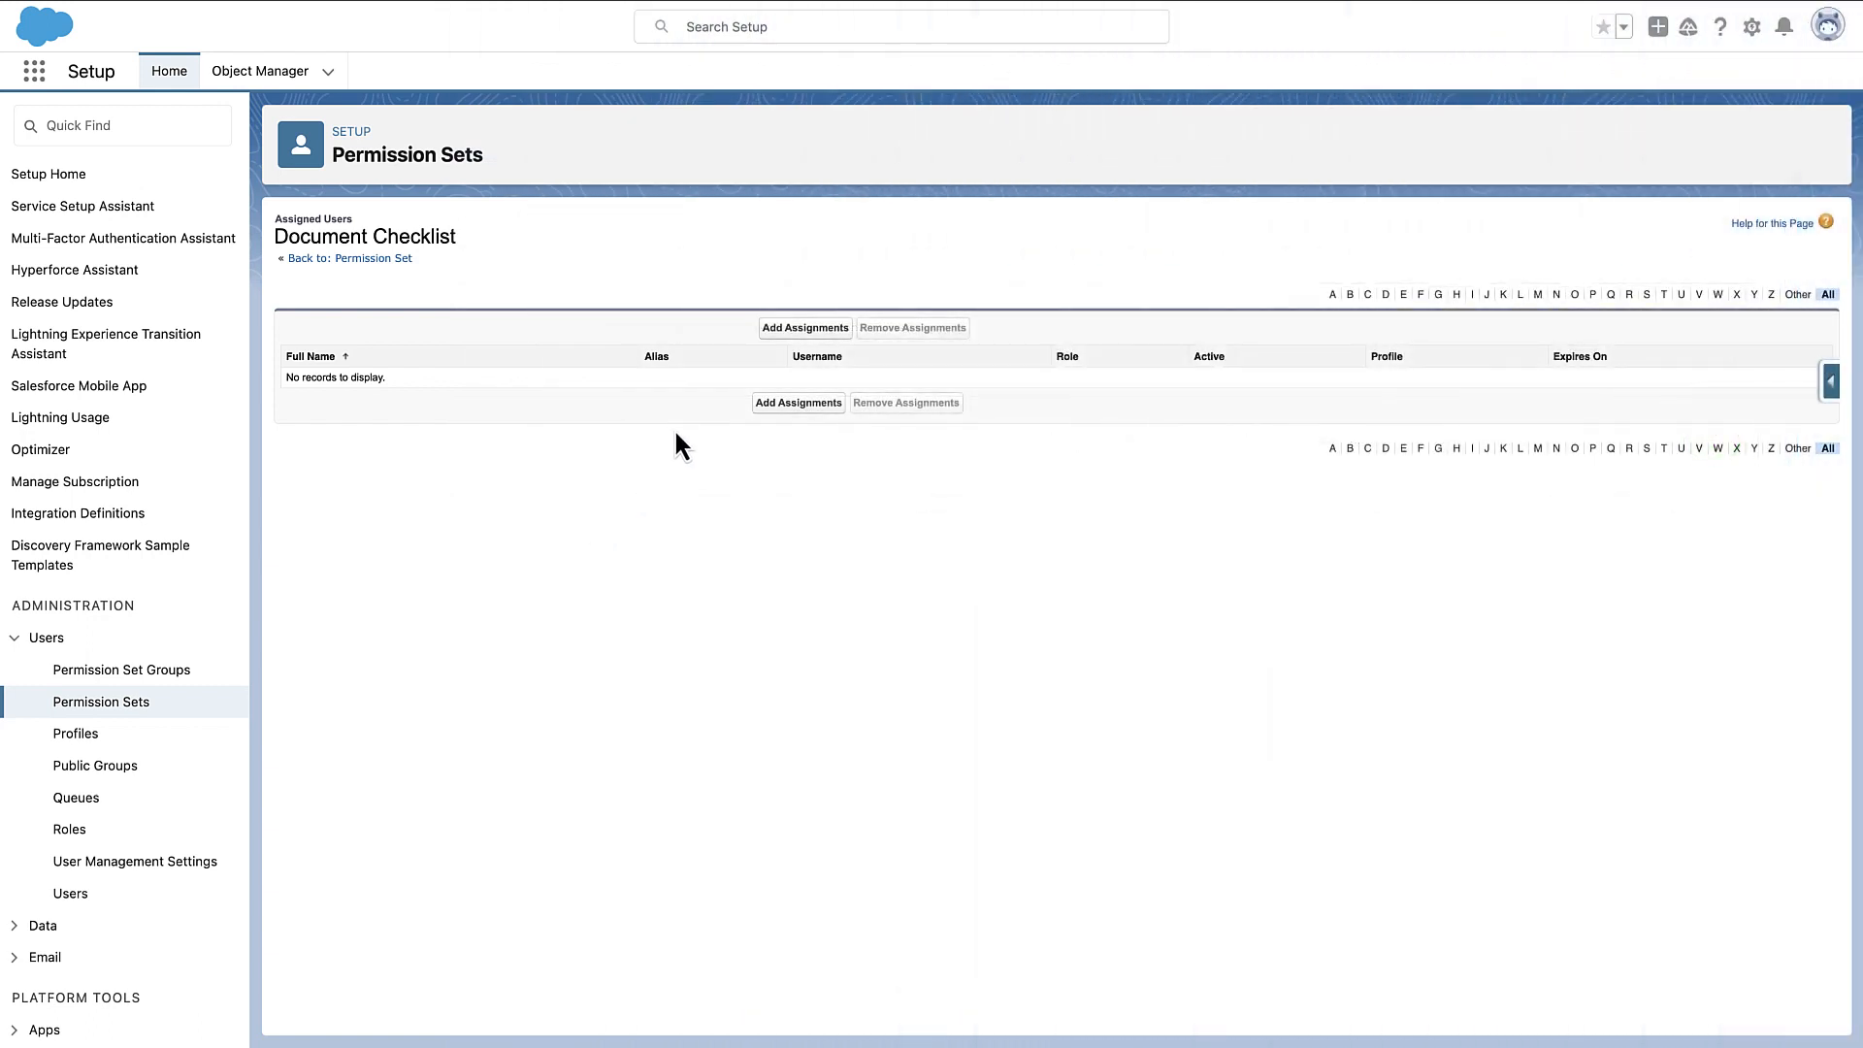
- Assign the Document Checklist permission set to Admin User
{"action": "left_click", "coordinate": [804, 327]}
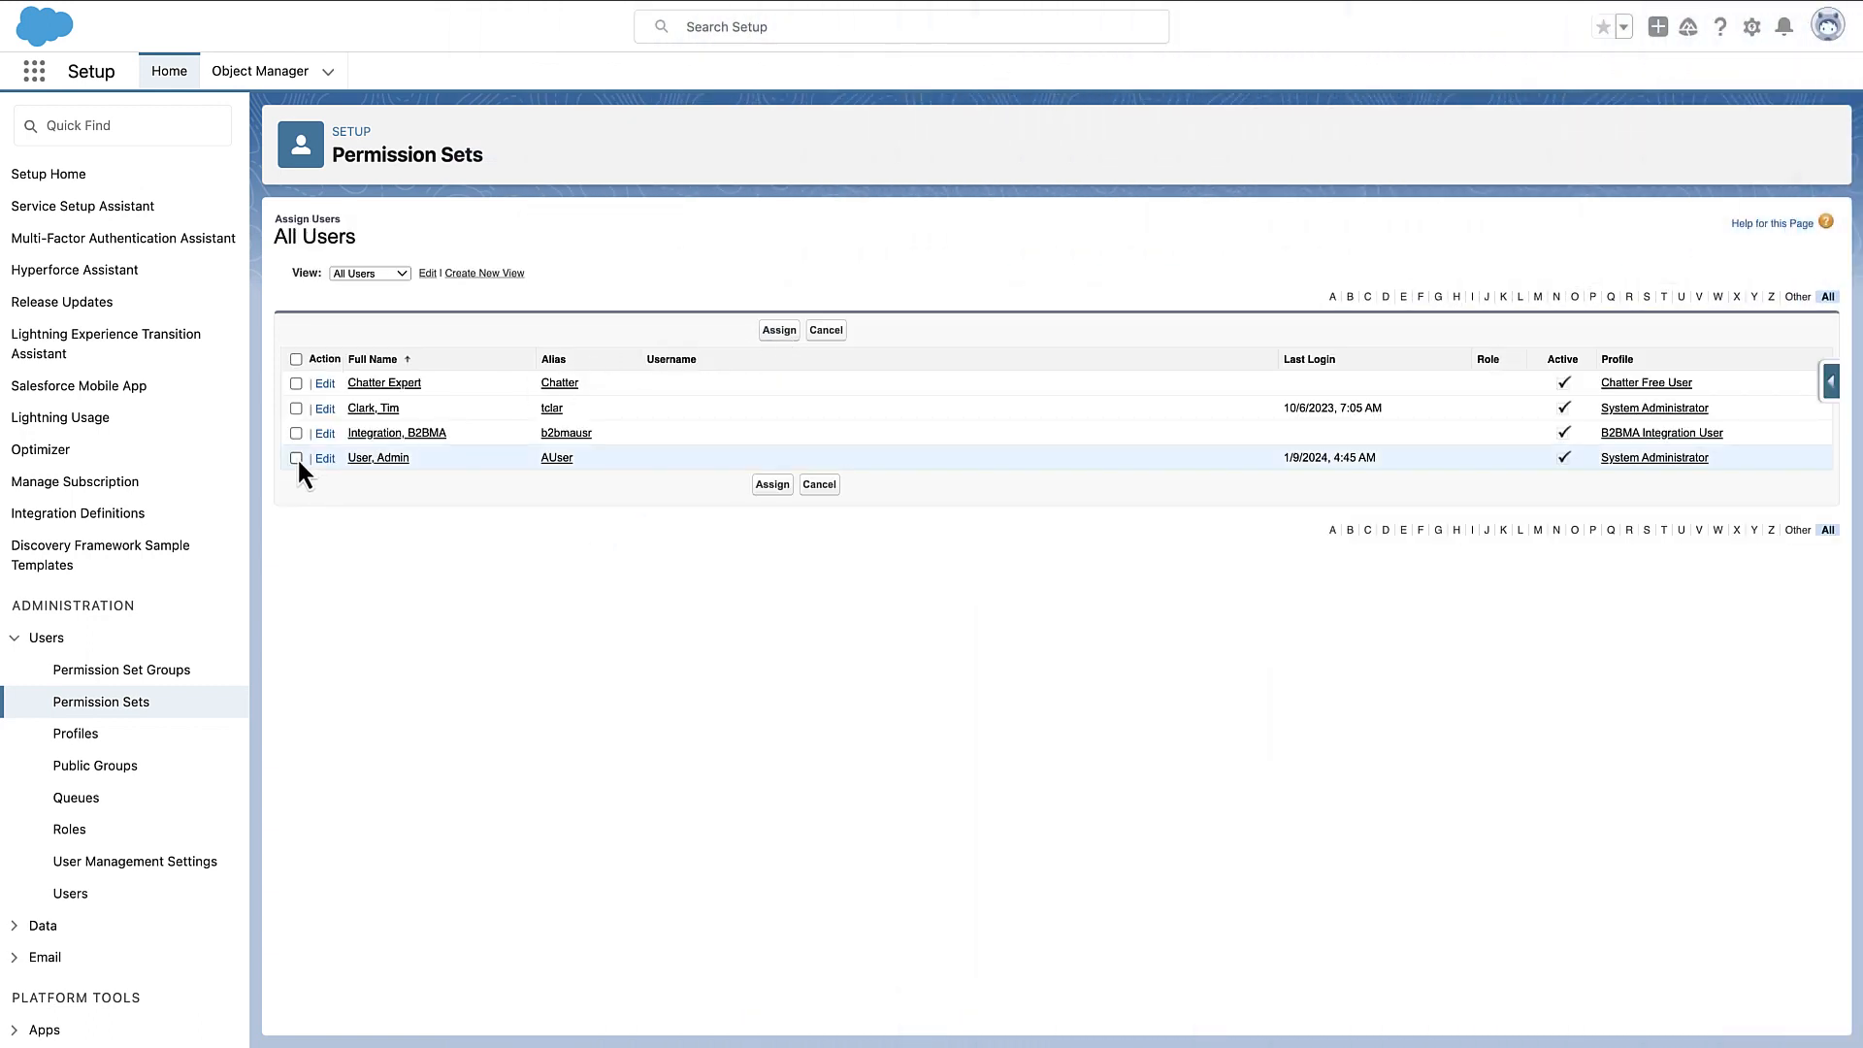
{"action": "left_click", "coordinate": [297, 457]}
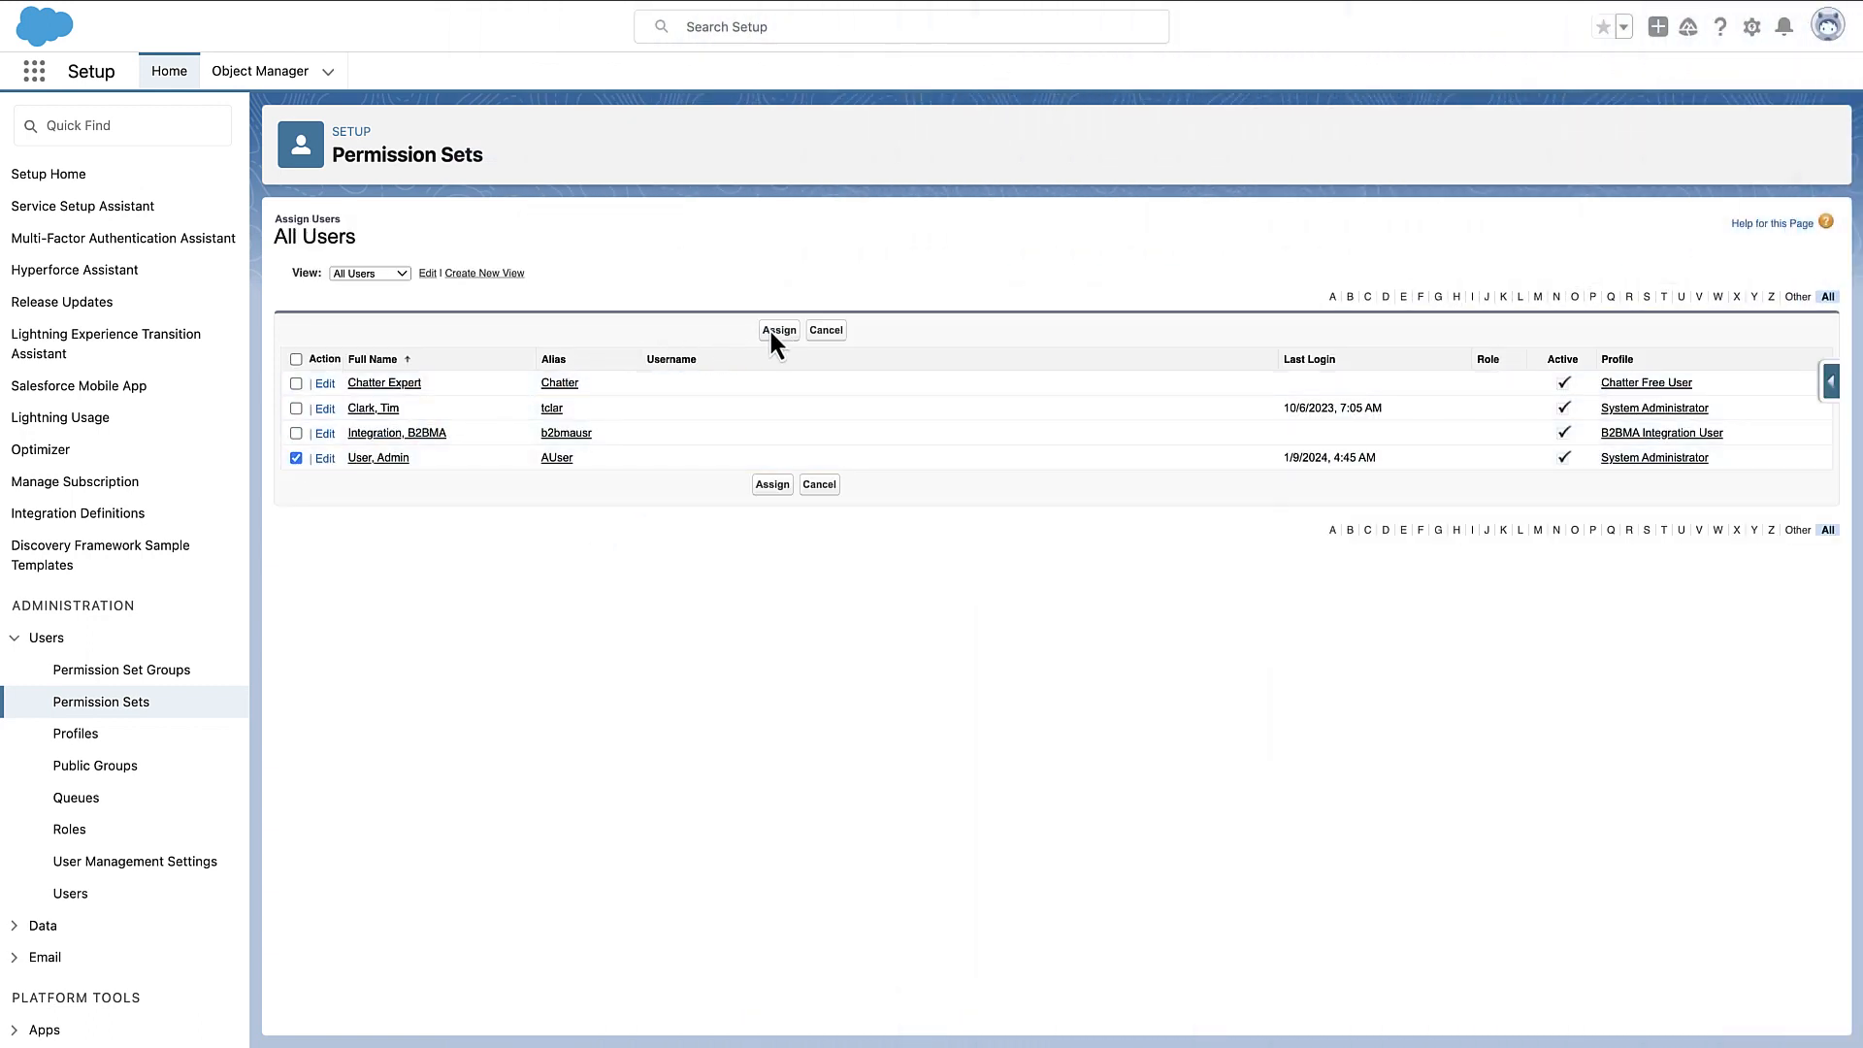
{"action": "left_click", "coordinate": [777, 330]}
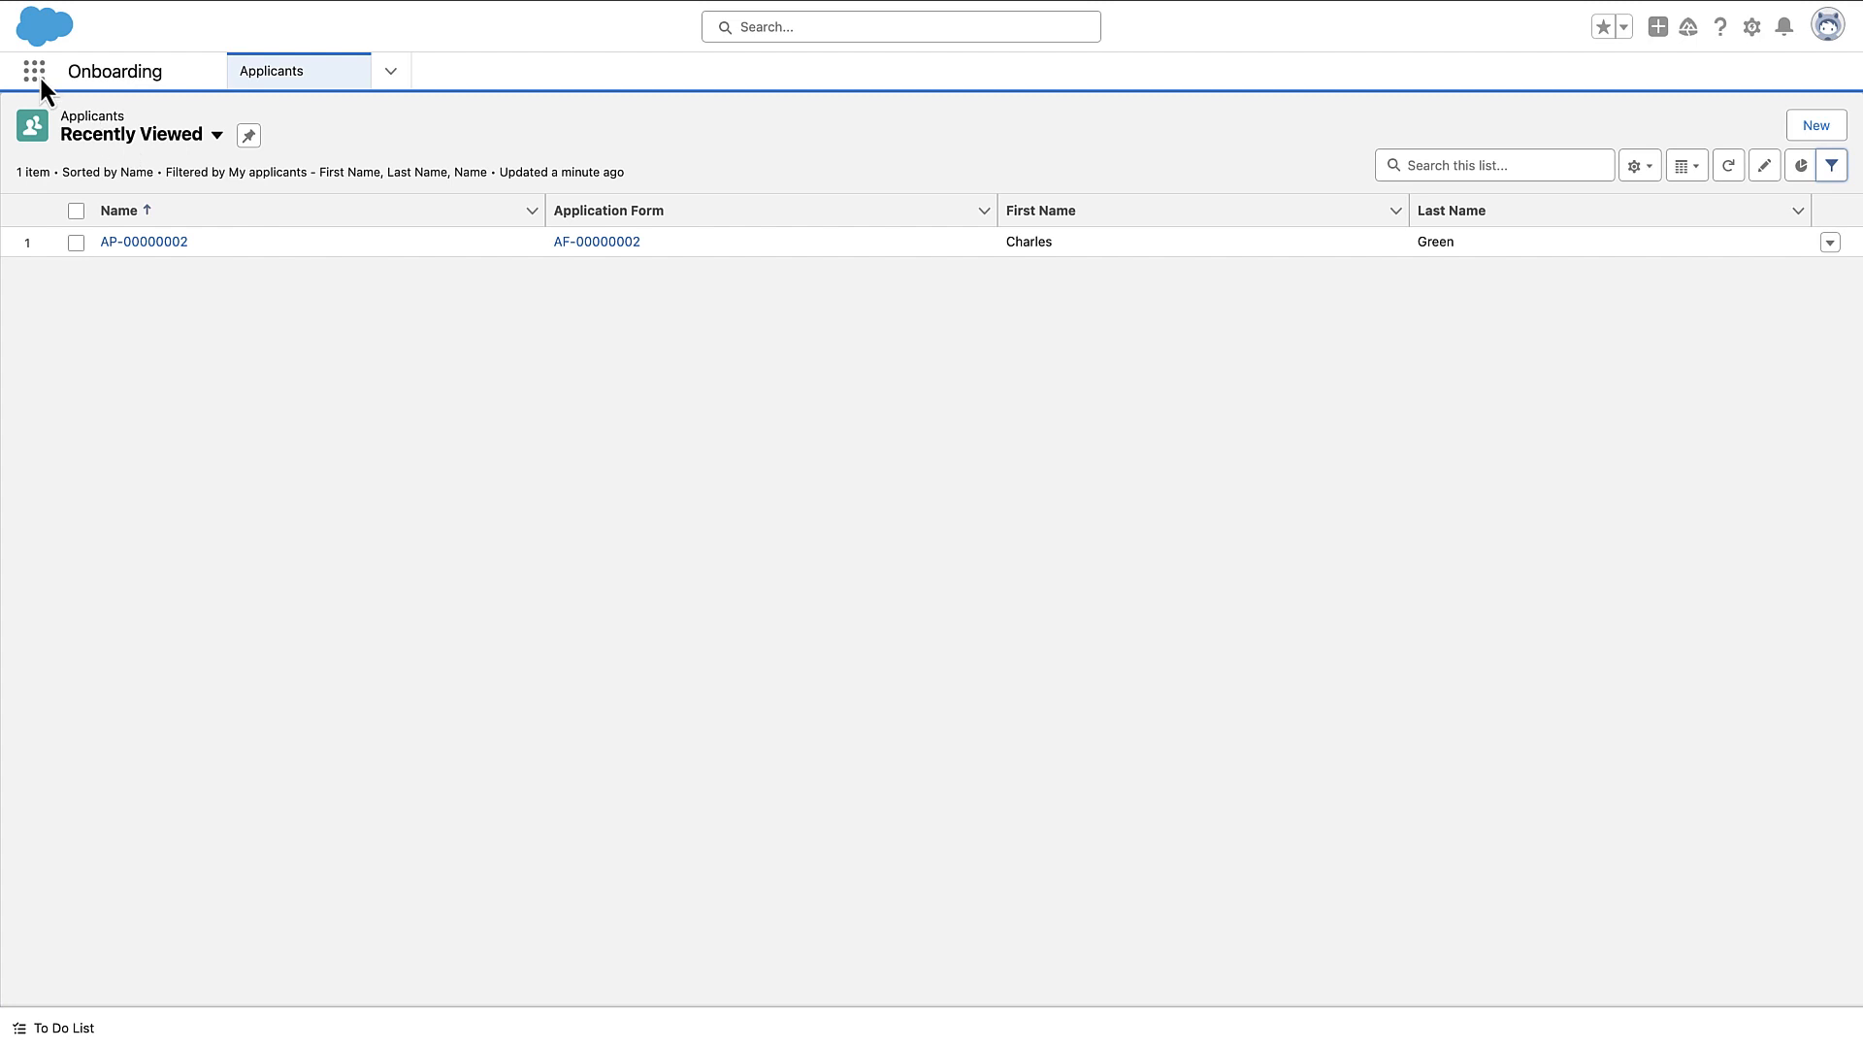
{"action": "type", "text": "document checklist items"}
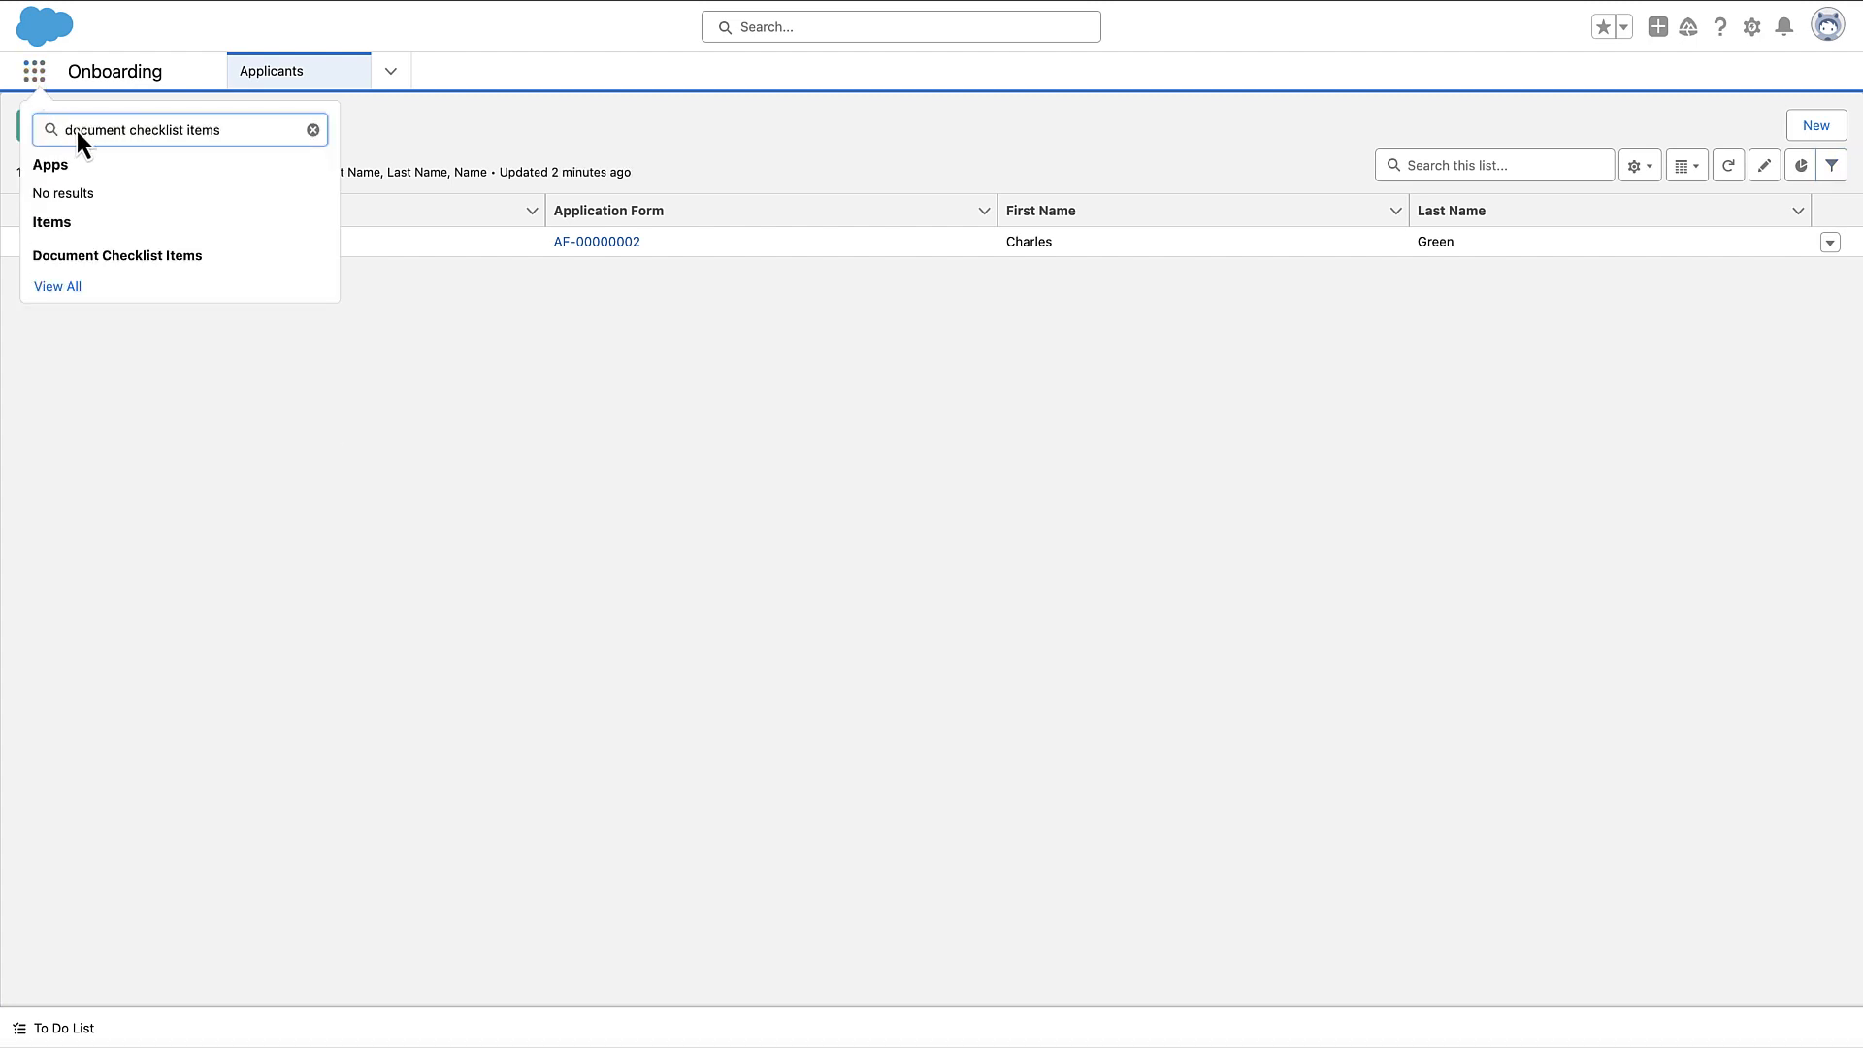
{"action": "mouse_move", "coordinate": [118, 255]}
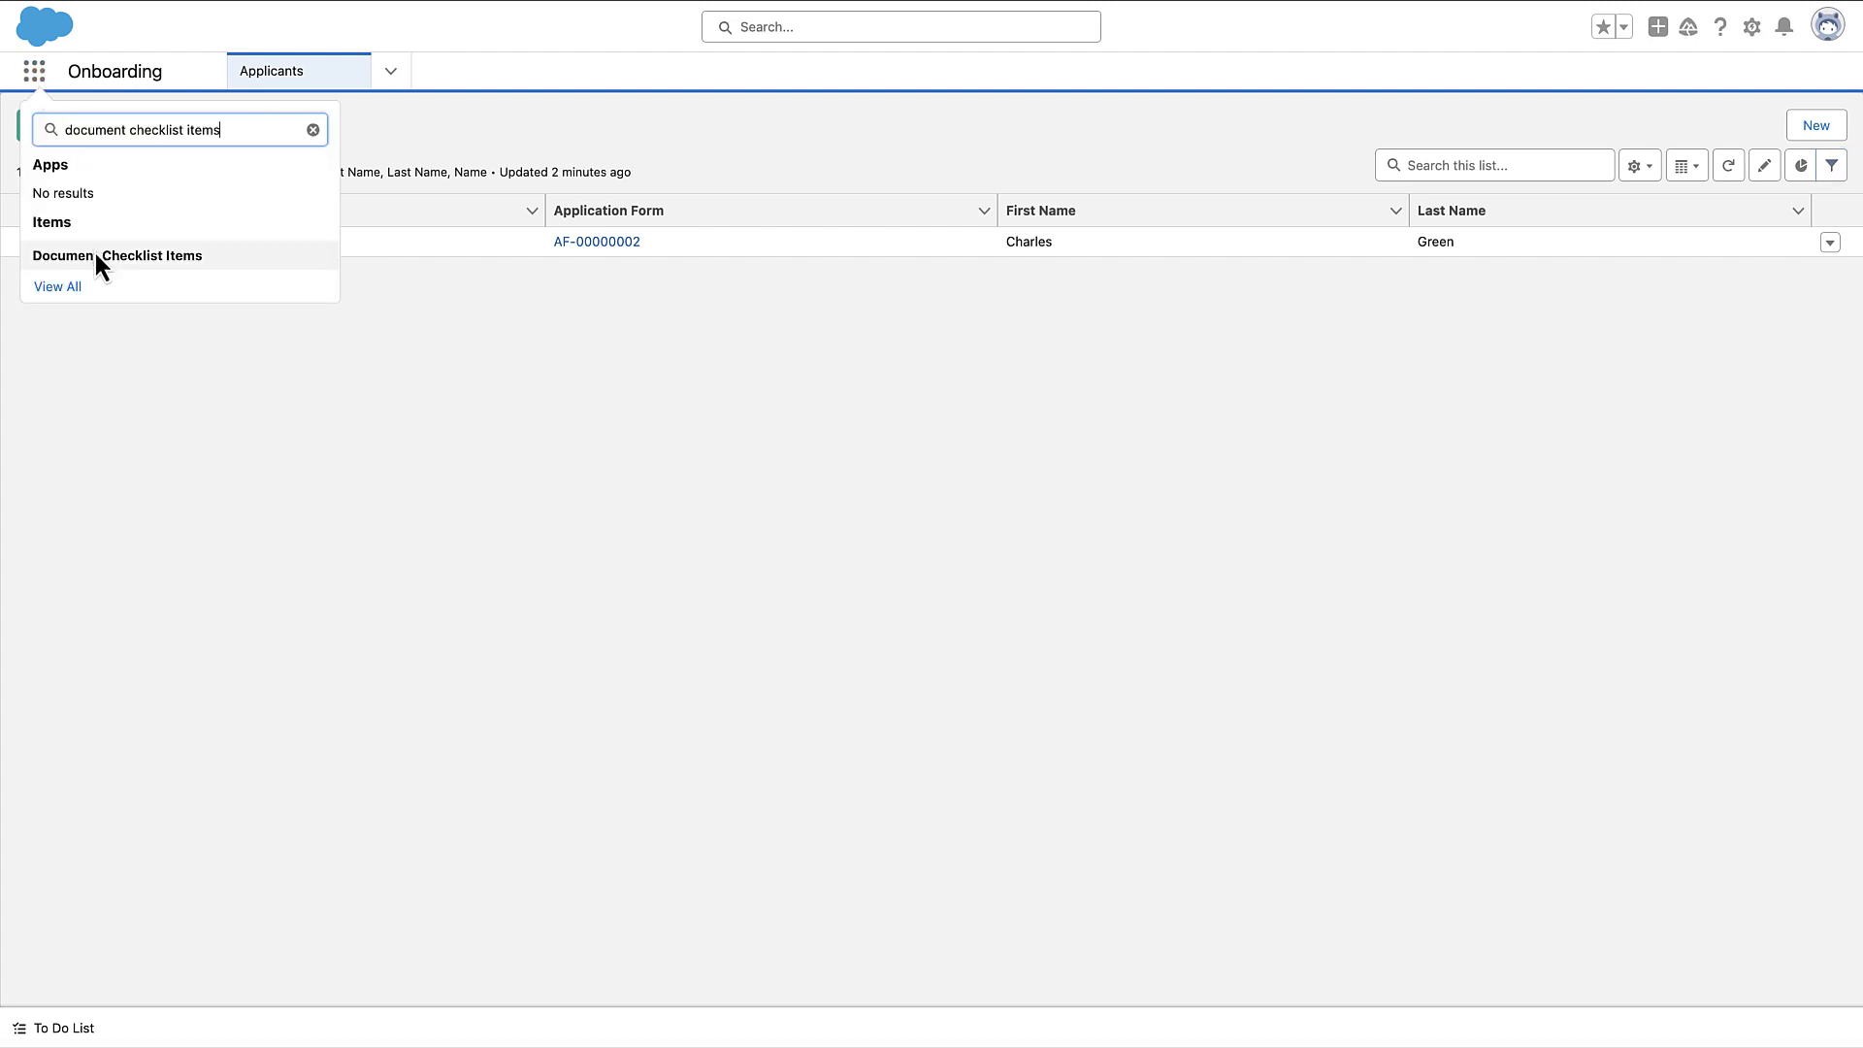
{"action": "left_click", "coordinate": [116, 254]}
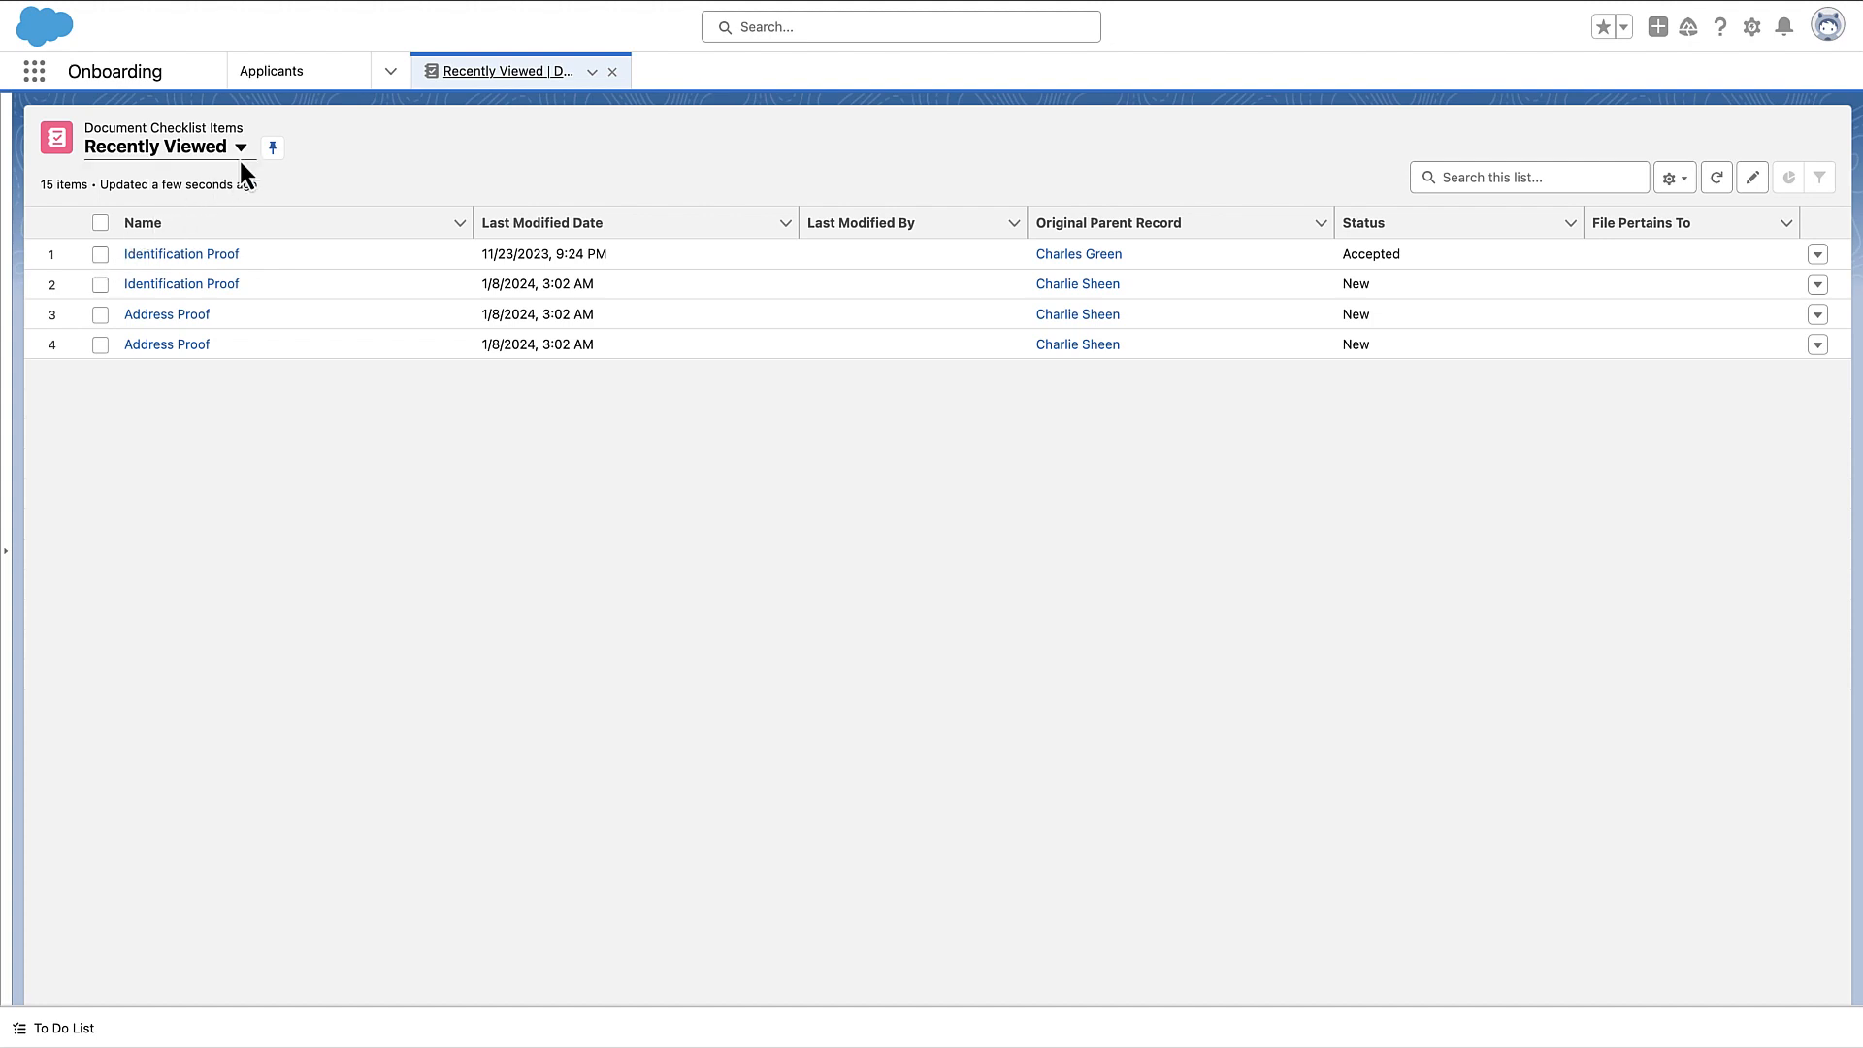
{"action": "left_click", "coordinate": [243, 146]}
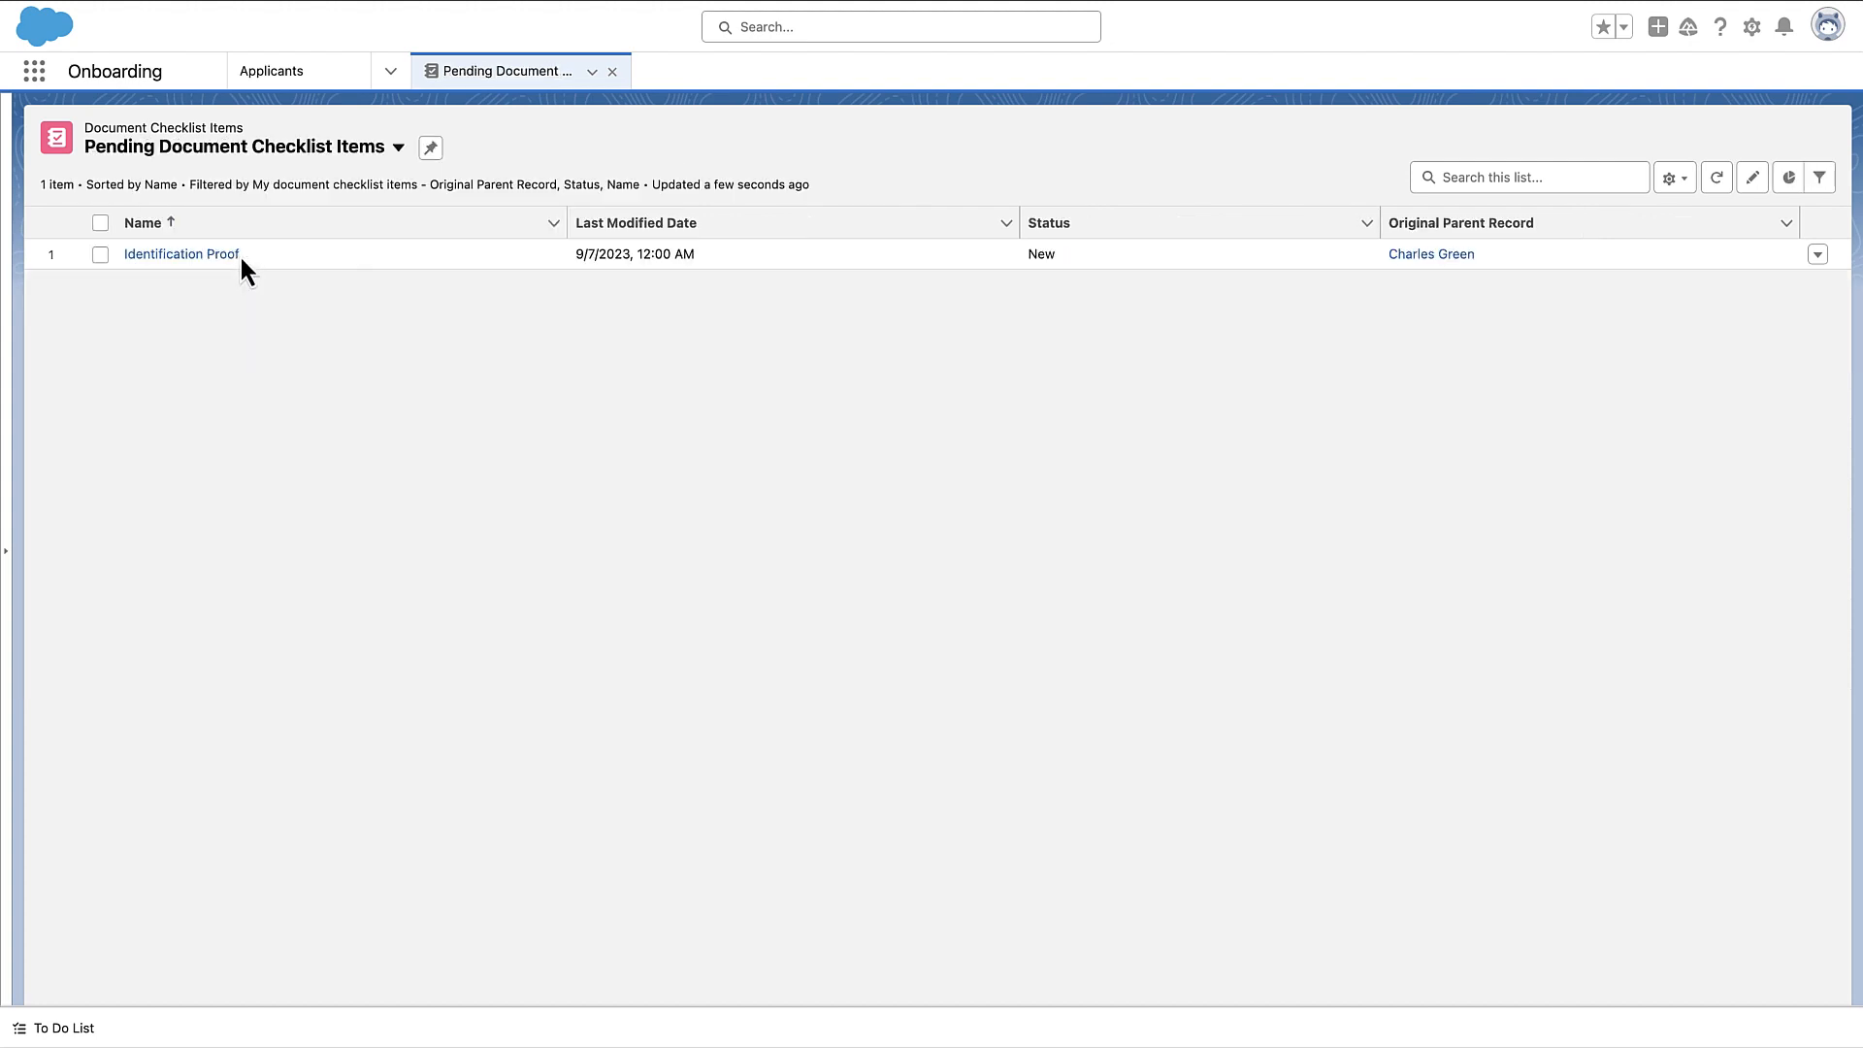
{"action": "left_click", "coordinate": [180, 253]}
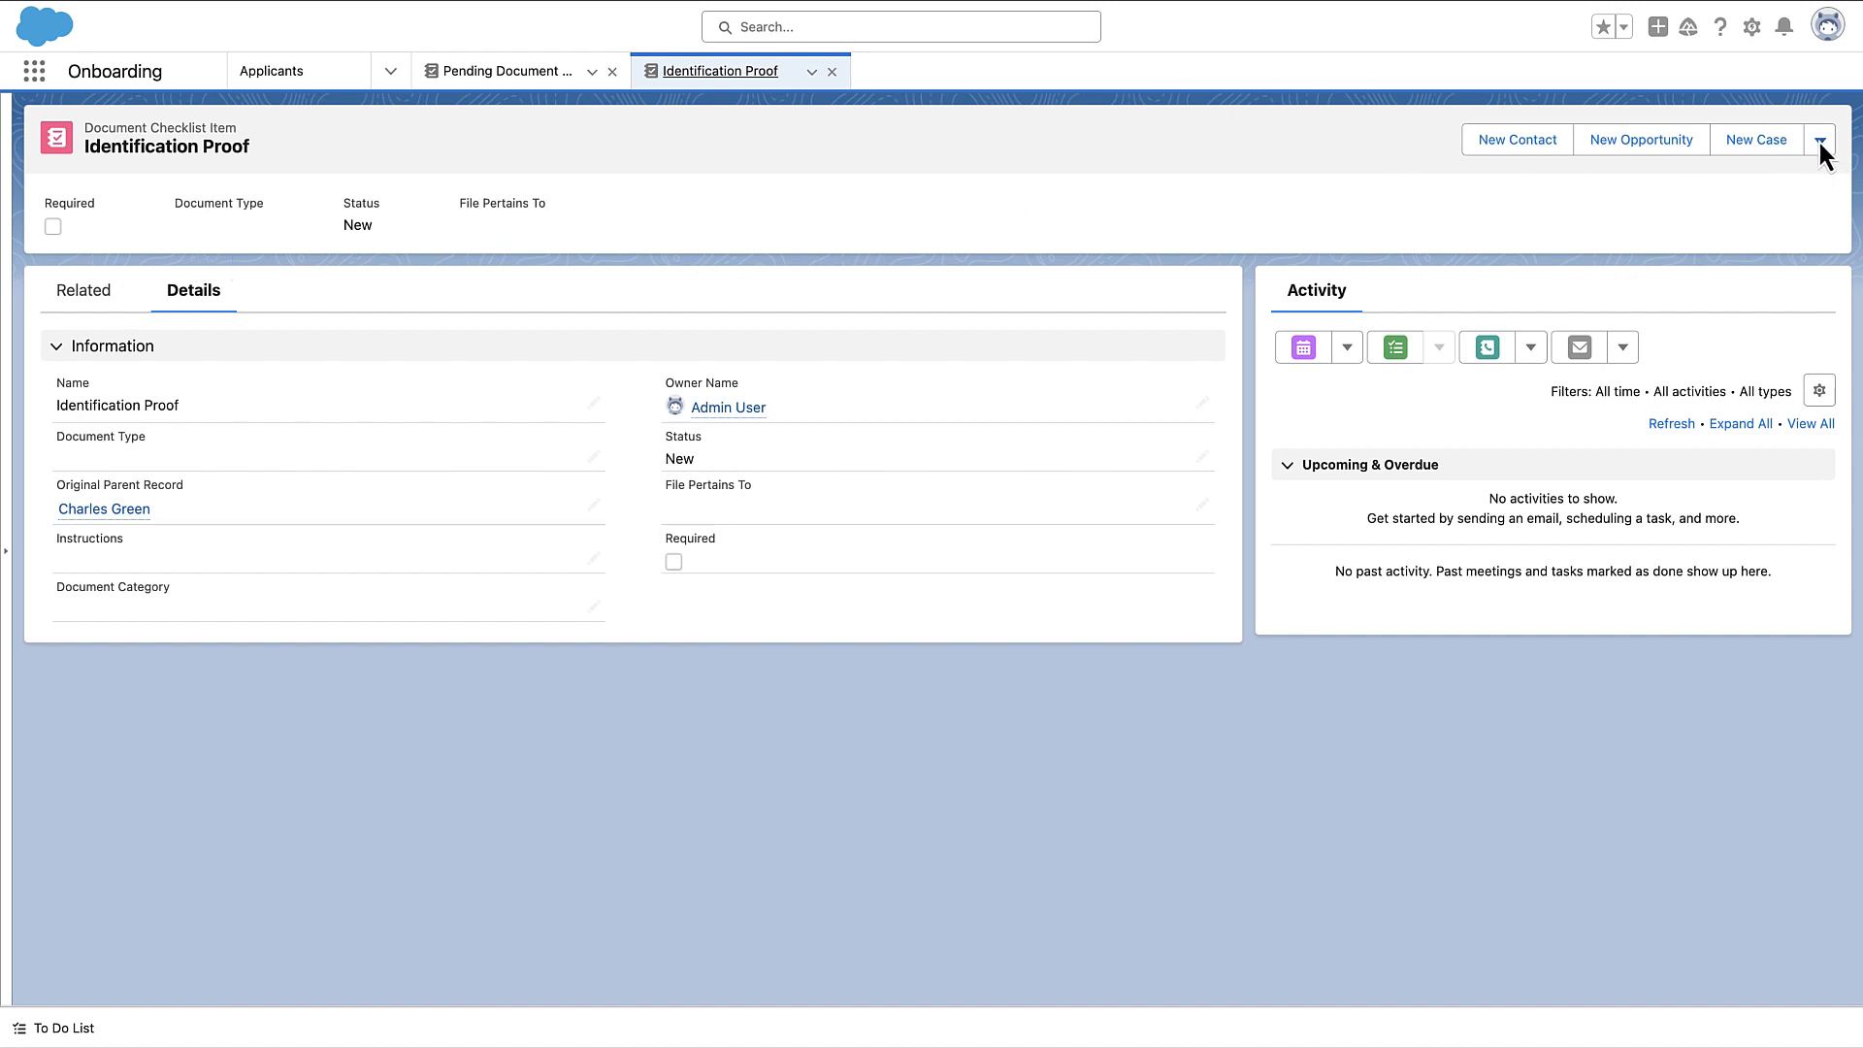
{"action": "left_click", "coordinate": [1820, 139]}
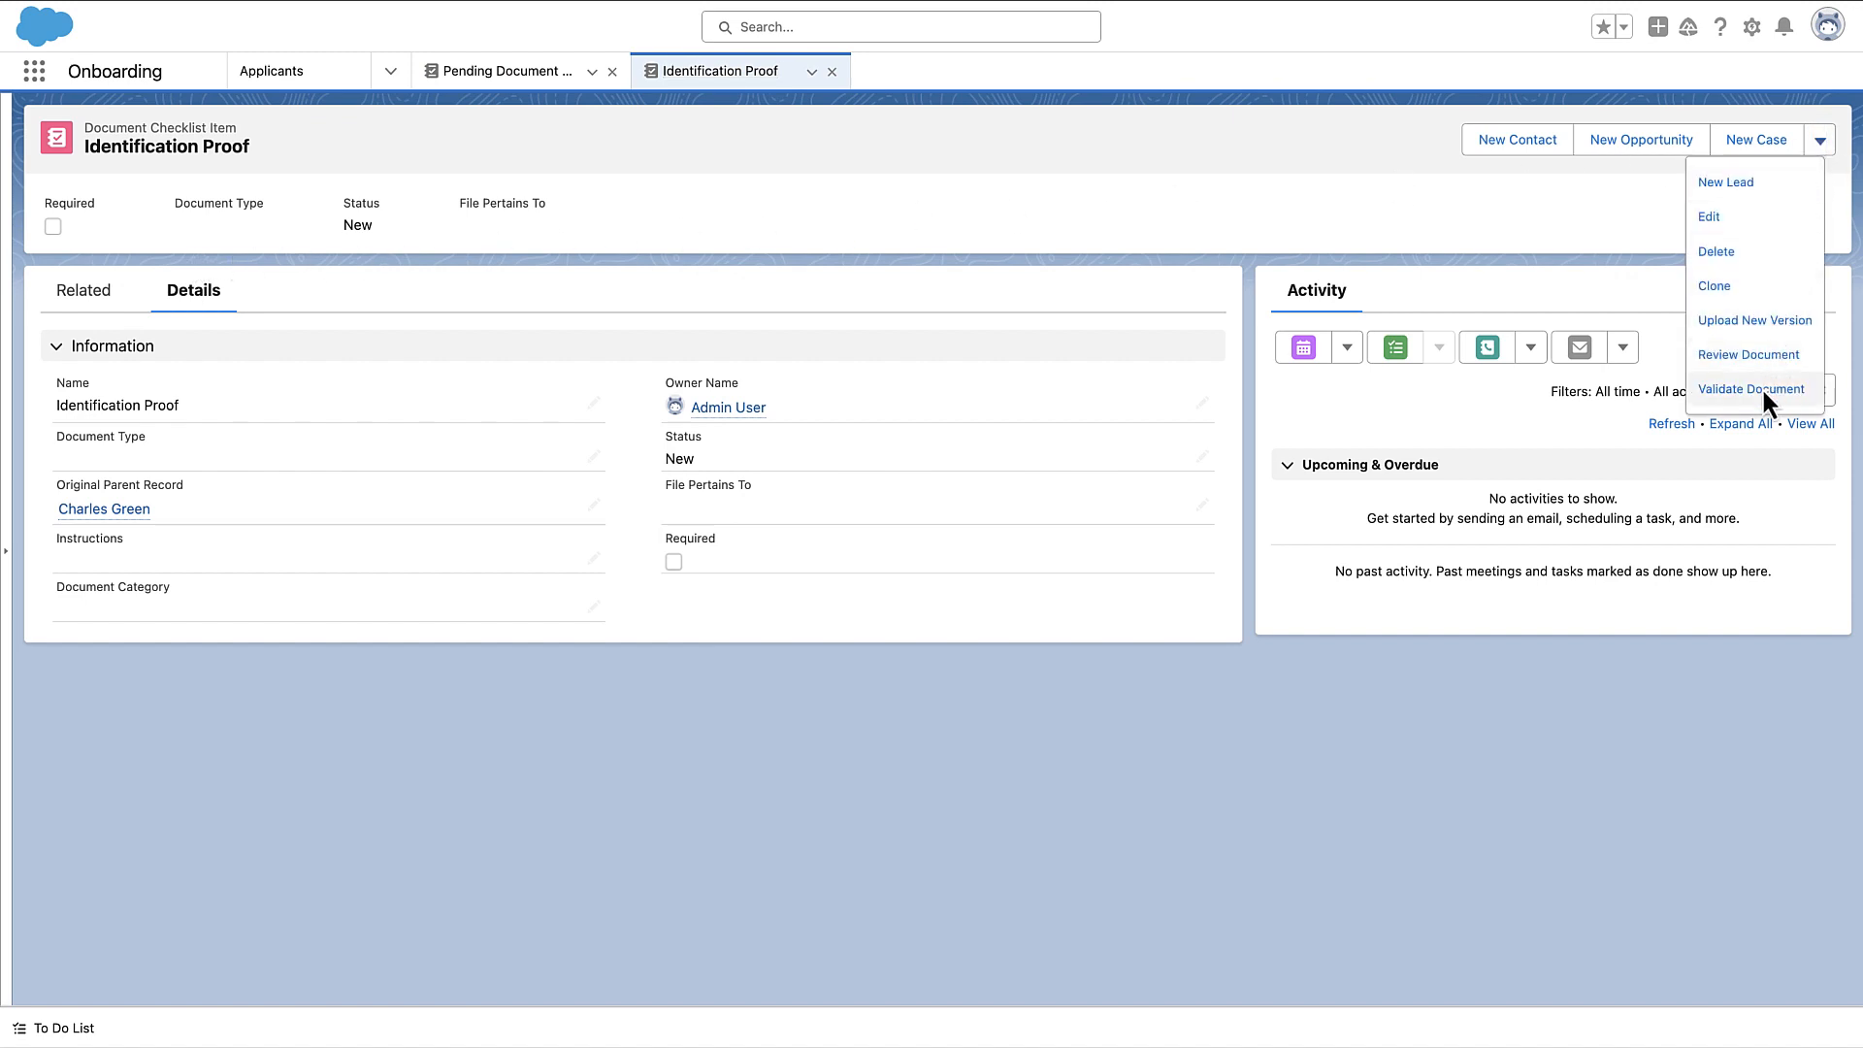
{"action": "left_click", "coordinate": [1750, 388]}
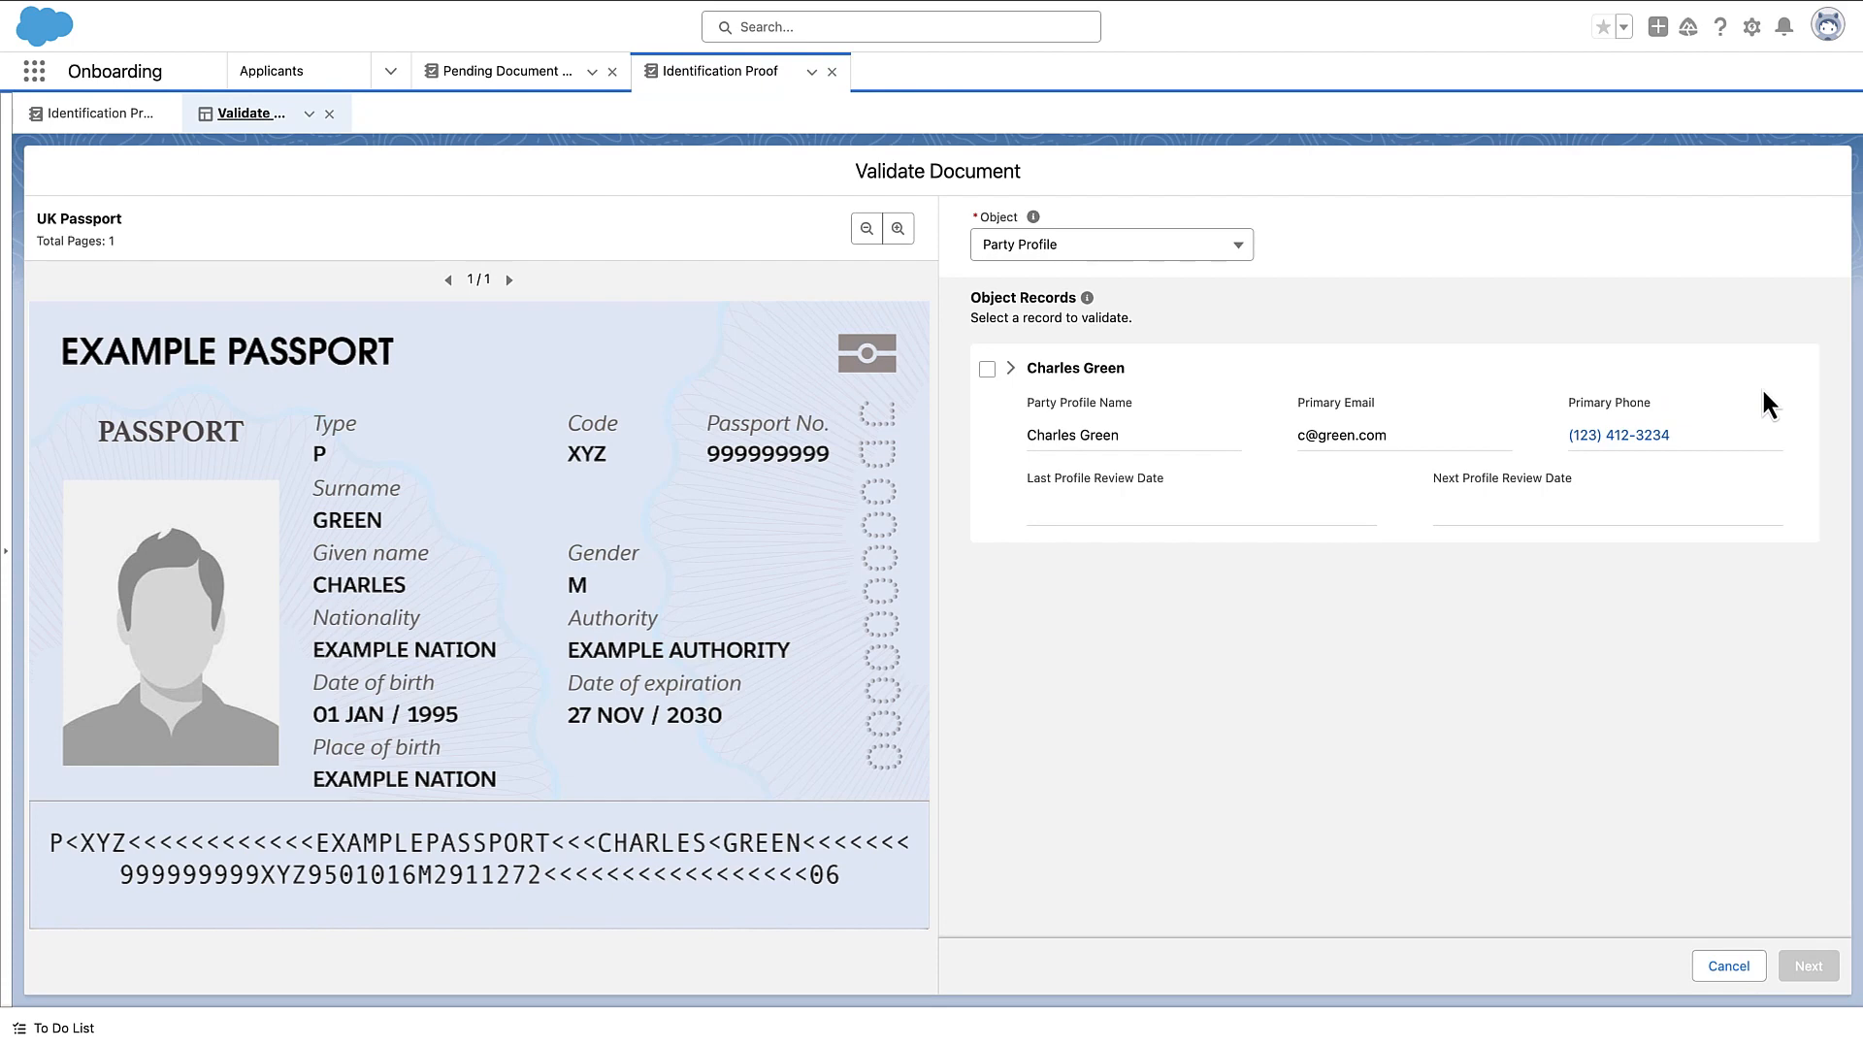
{"action": "left_click", "coordinate": [1110, 244]}
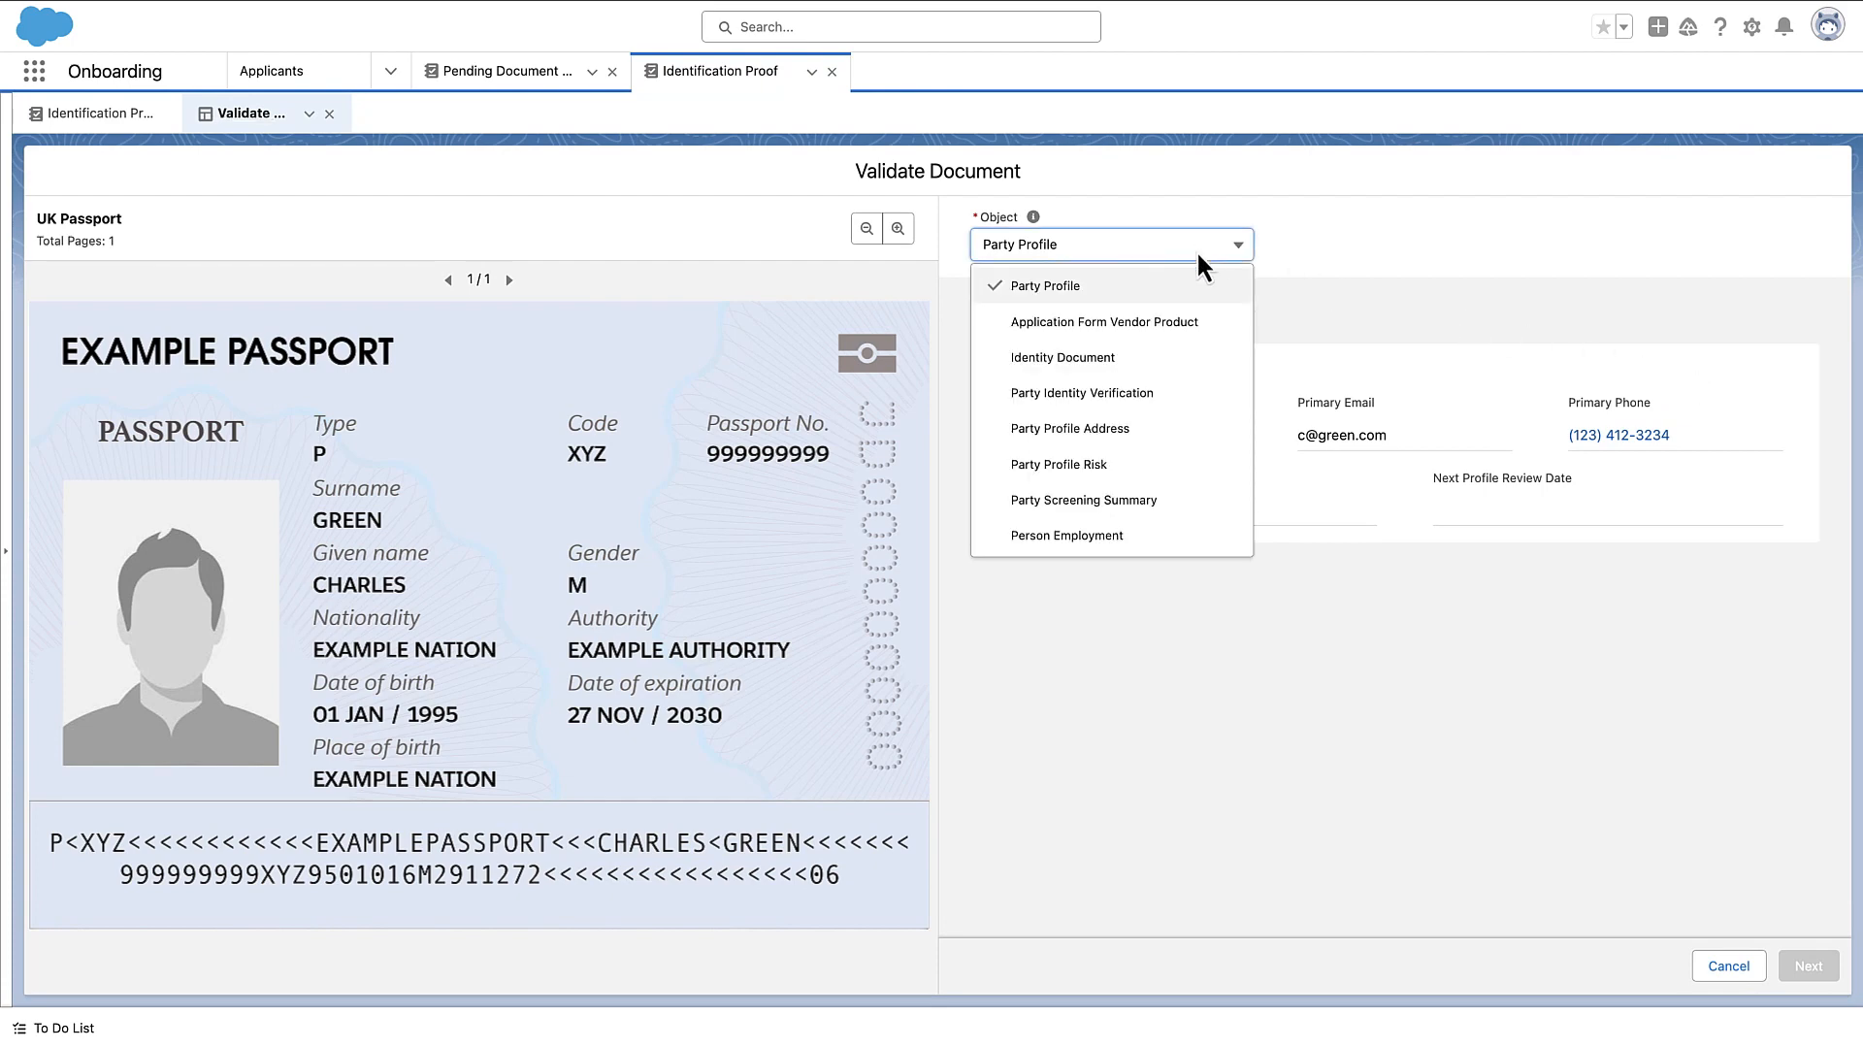
{"action": "left_click", "coordinate": [1069, 427]}
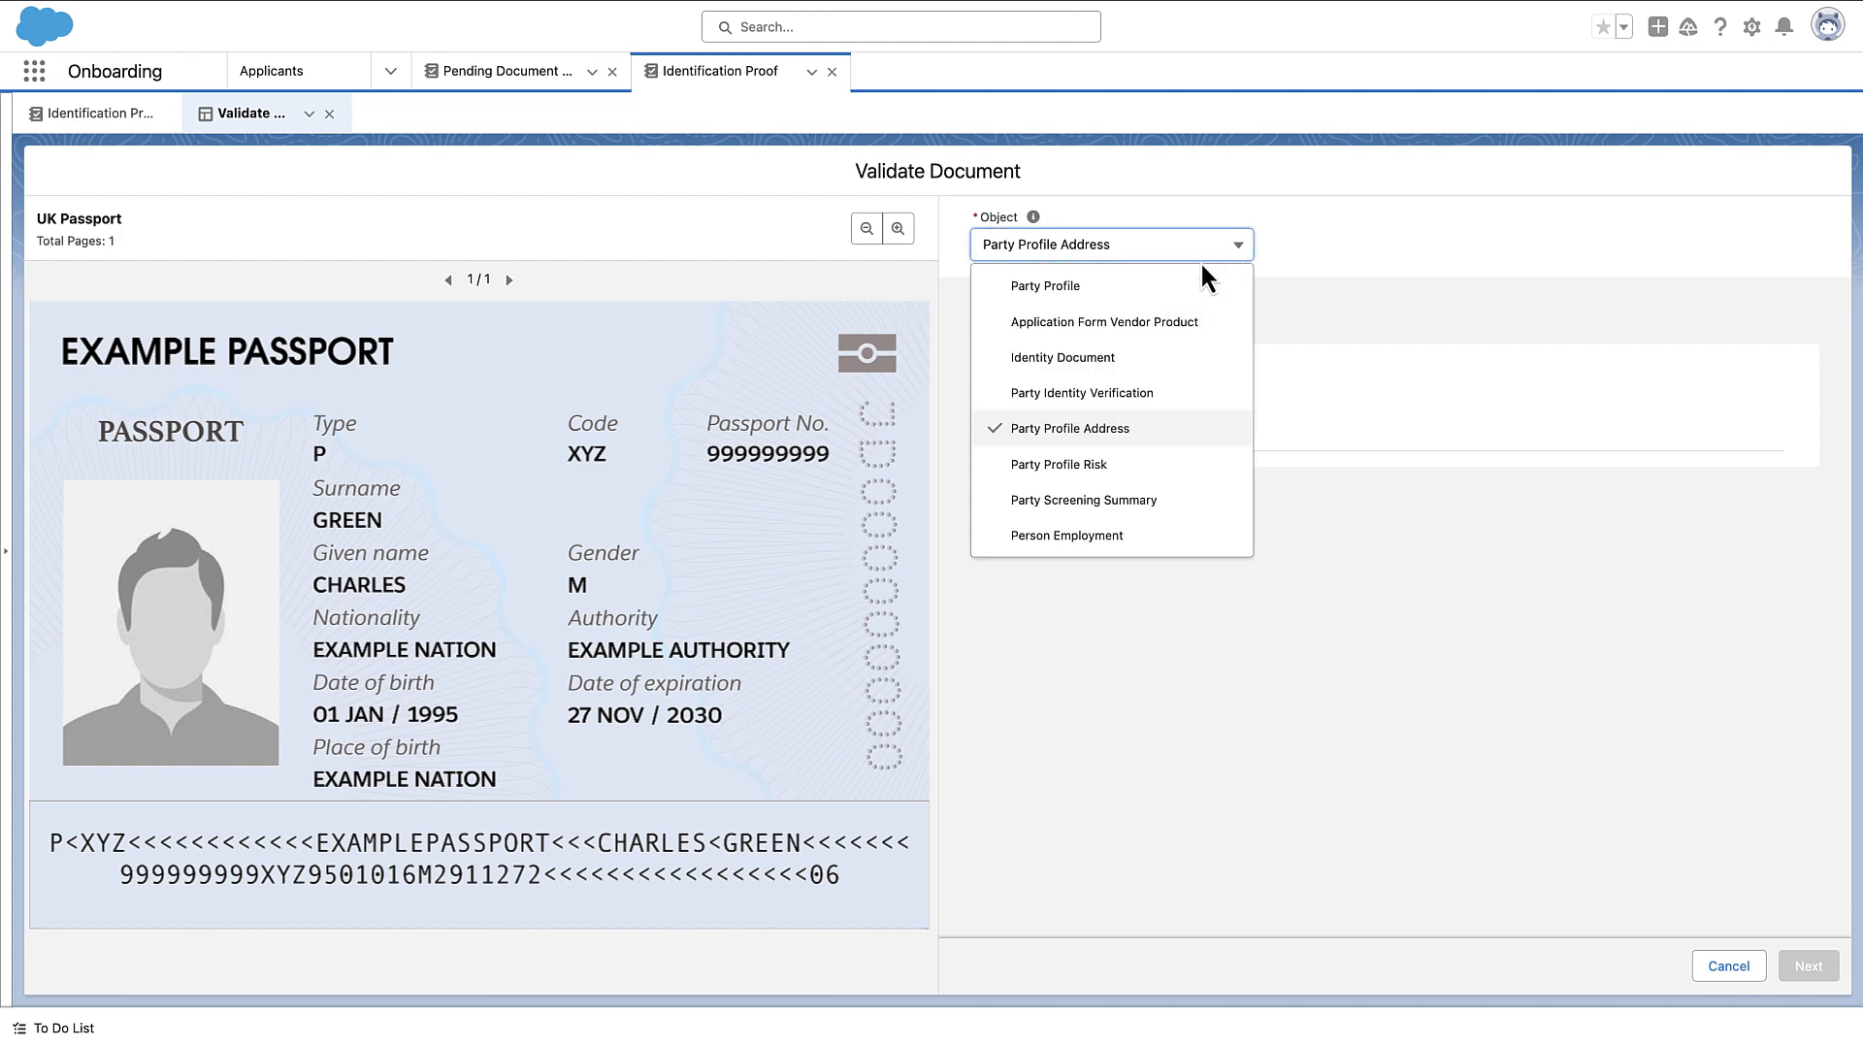
{"action": "left_click", "coordinate": [1047, 285]}
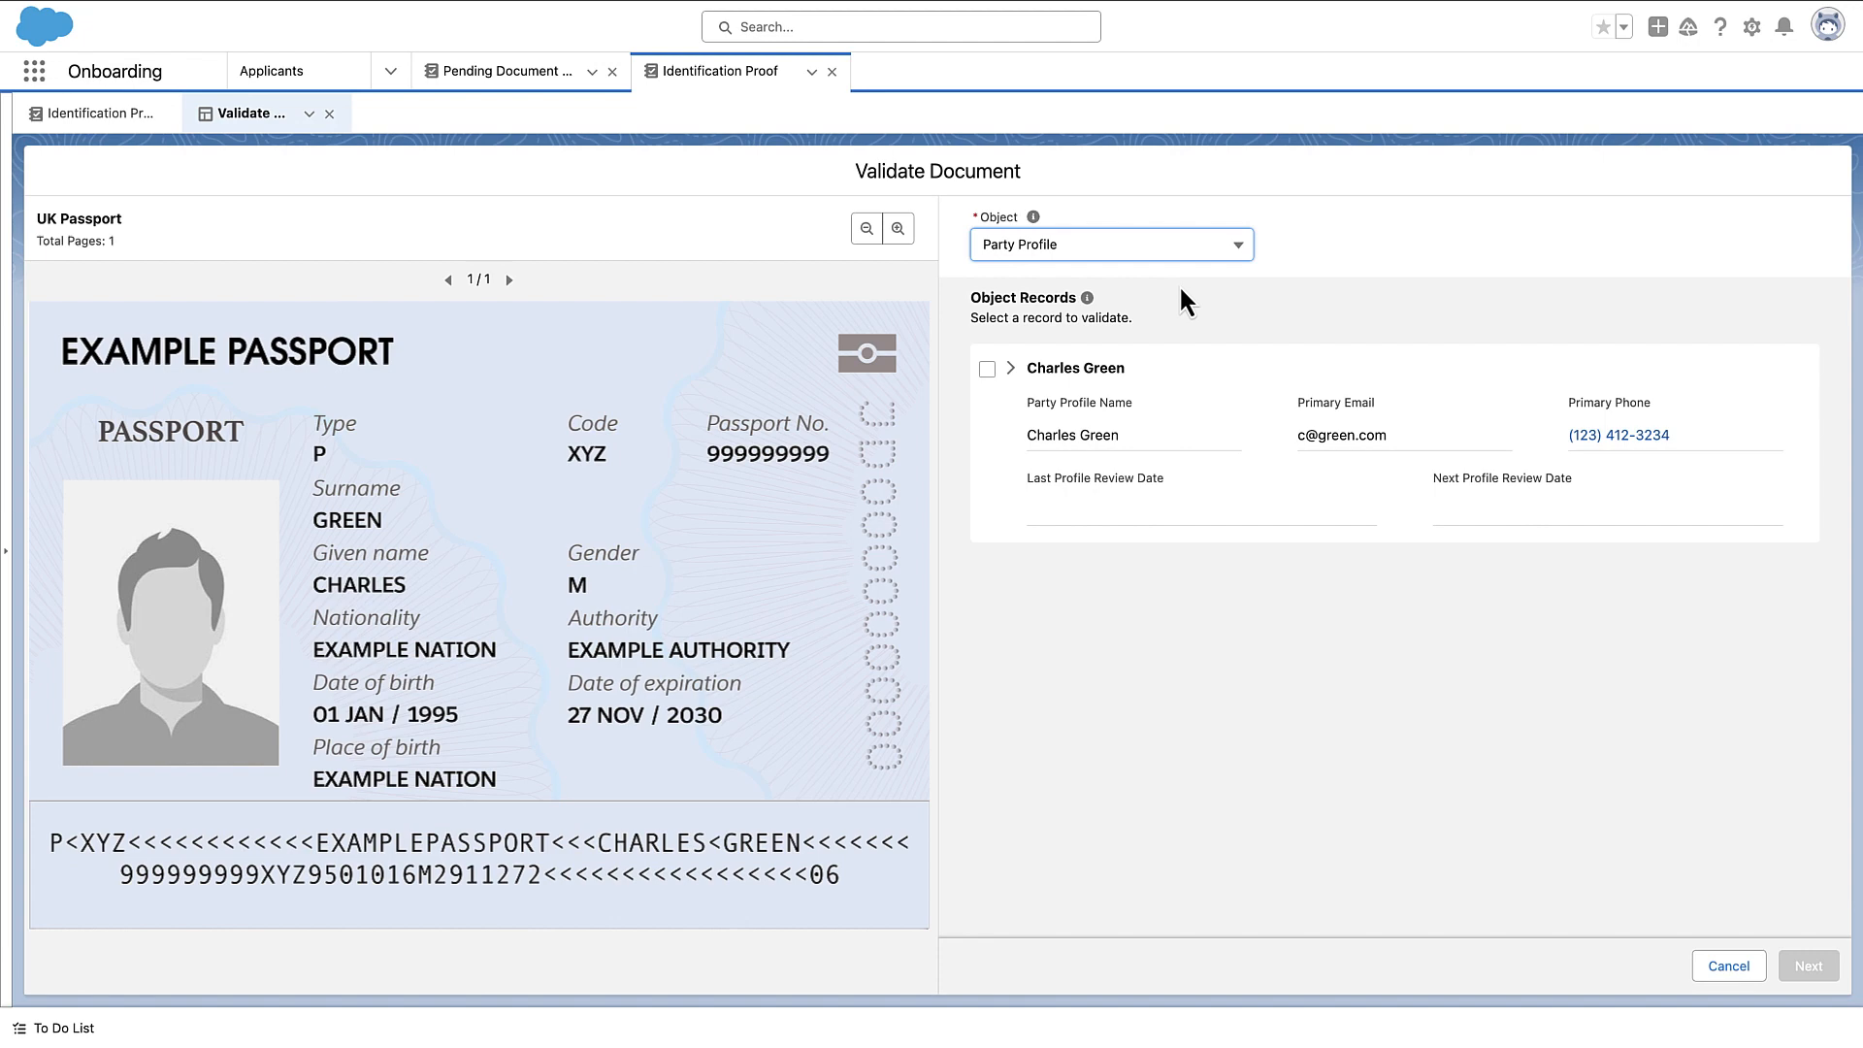
{"action": "mouse_move", "coordinate": [1027, 369]}
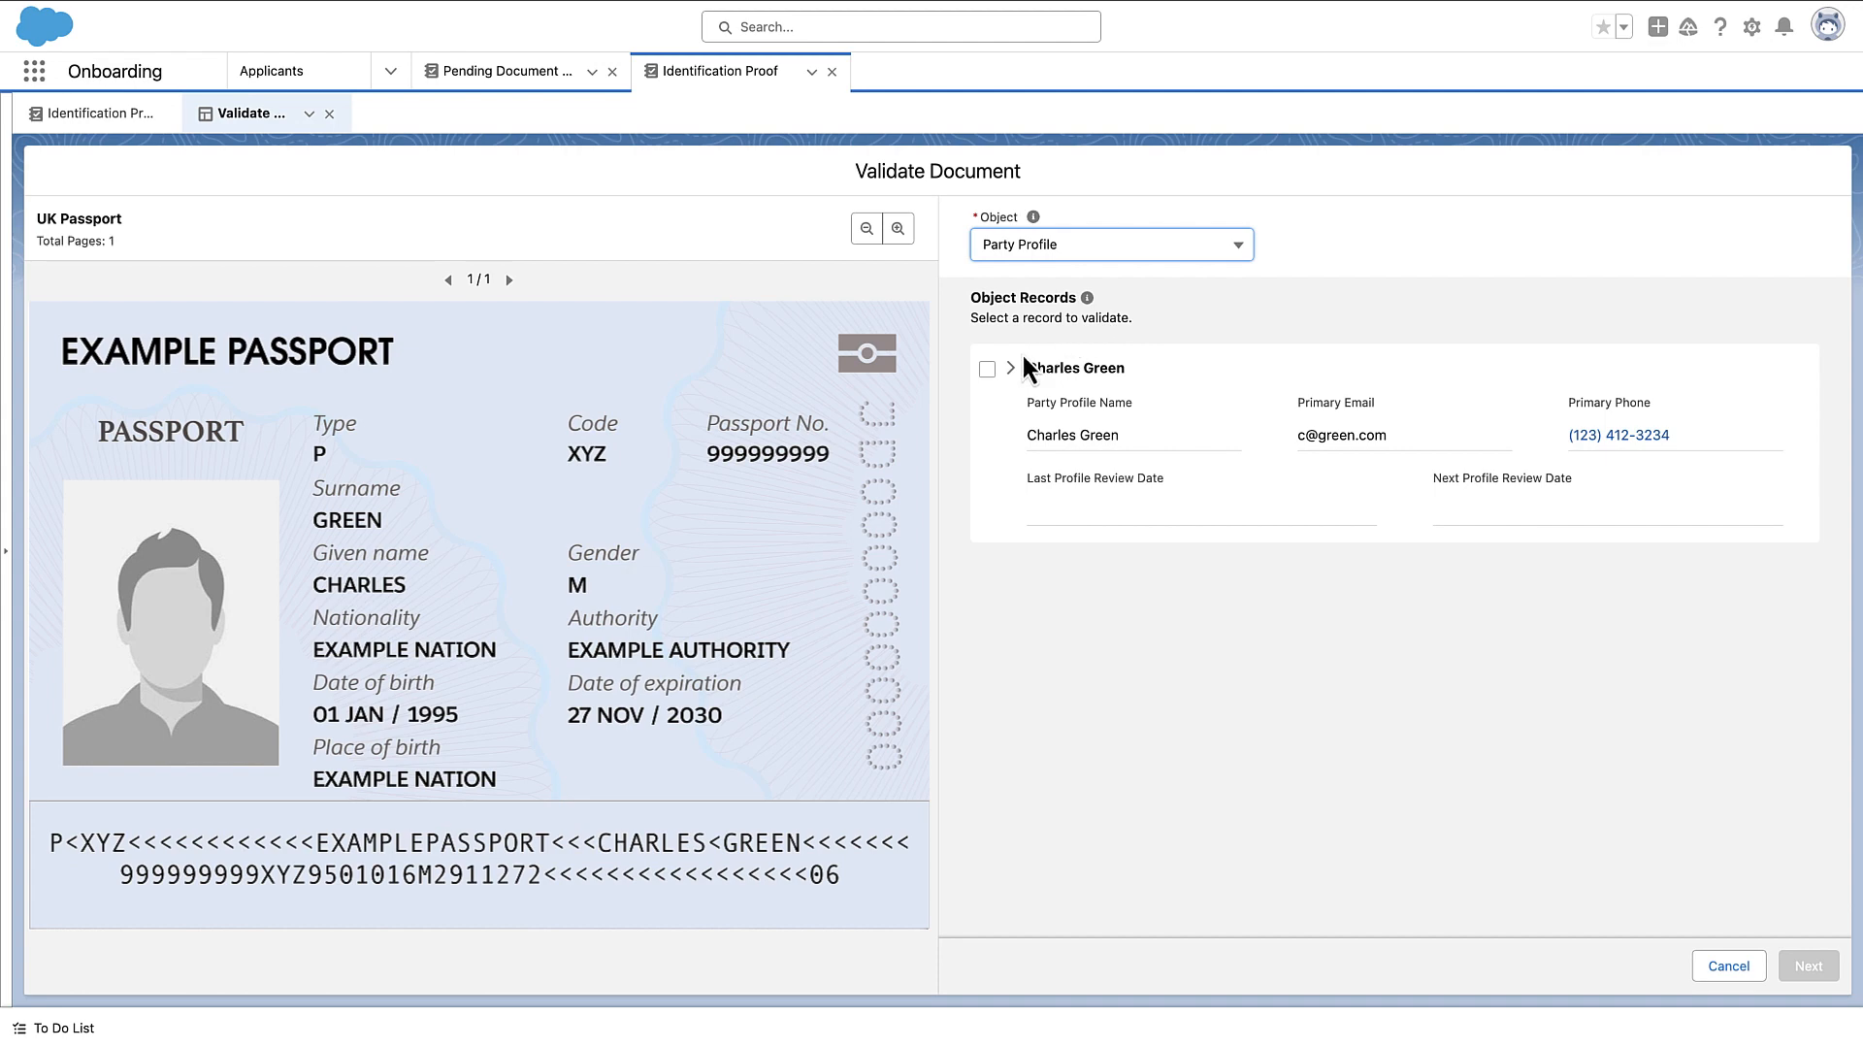
{"action": "left_click", "coordinate": [986, 369]}
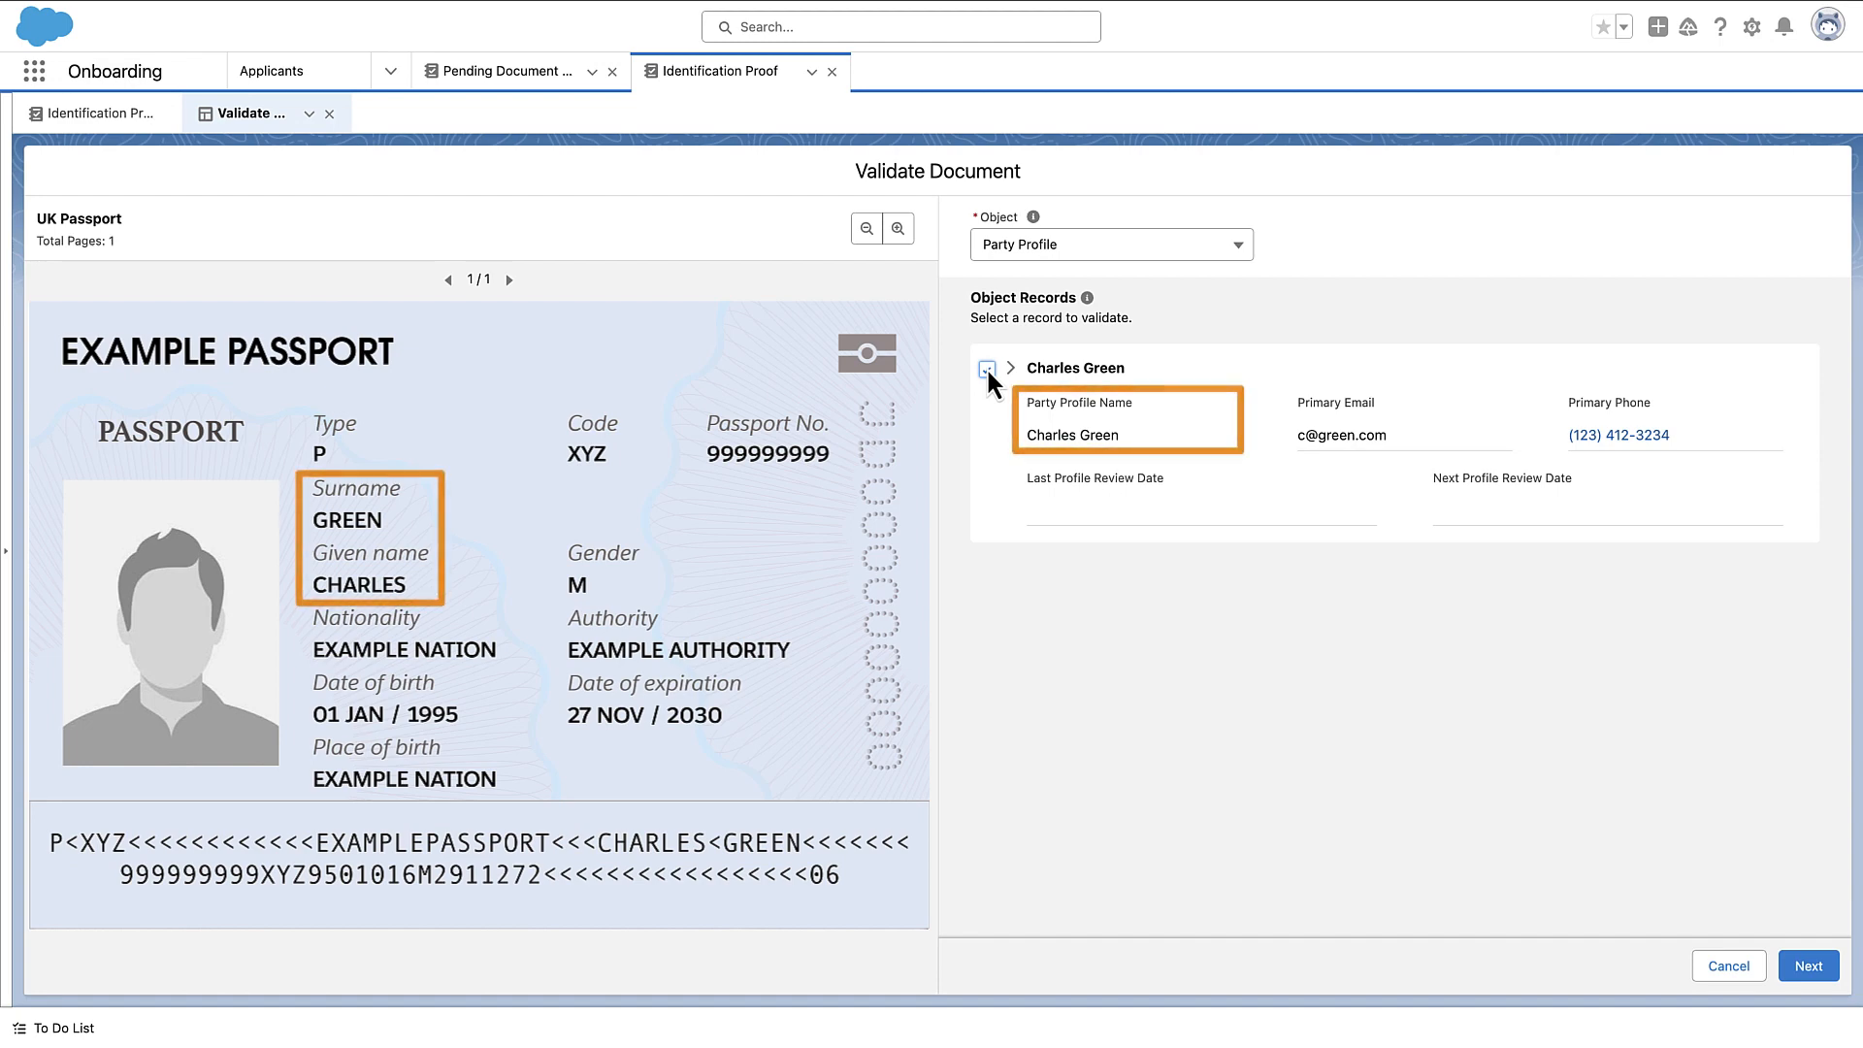
{"action": "left_click", "coordinate": [1108, 243]}
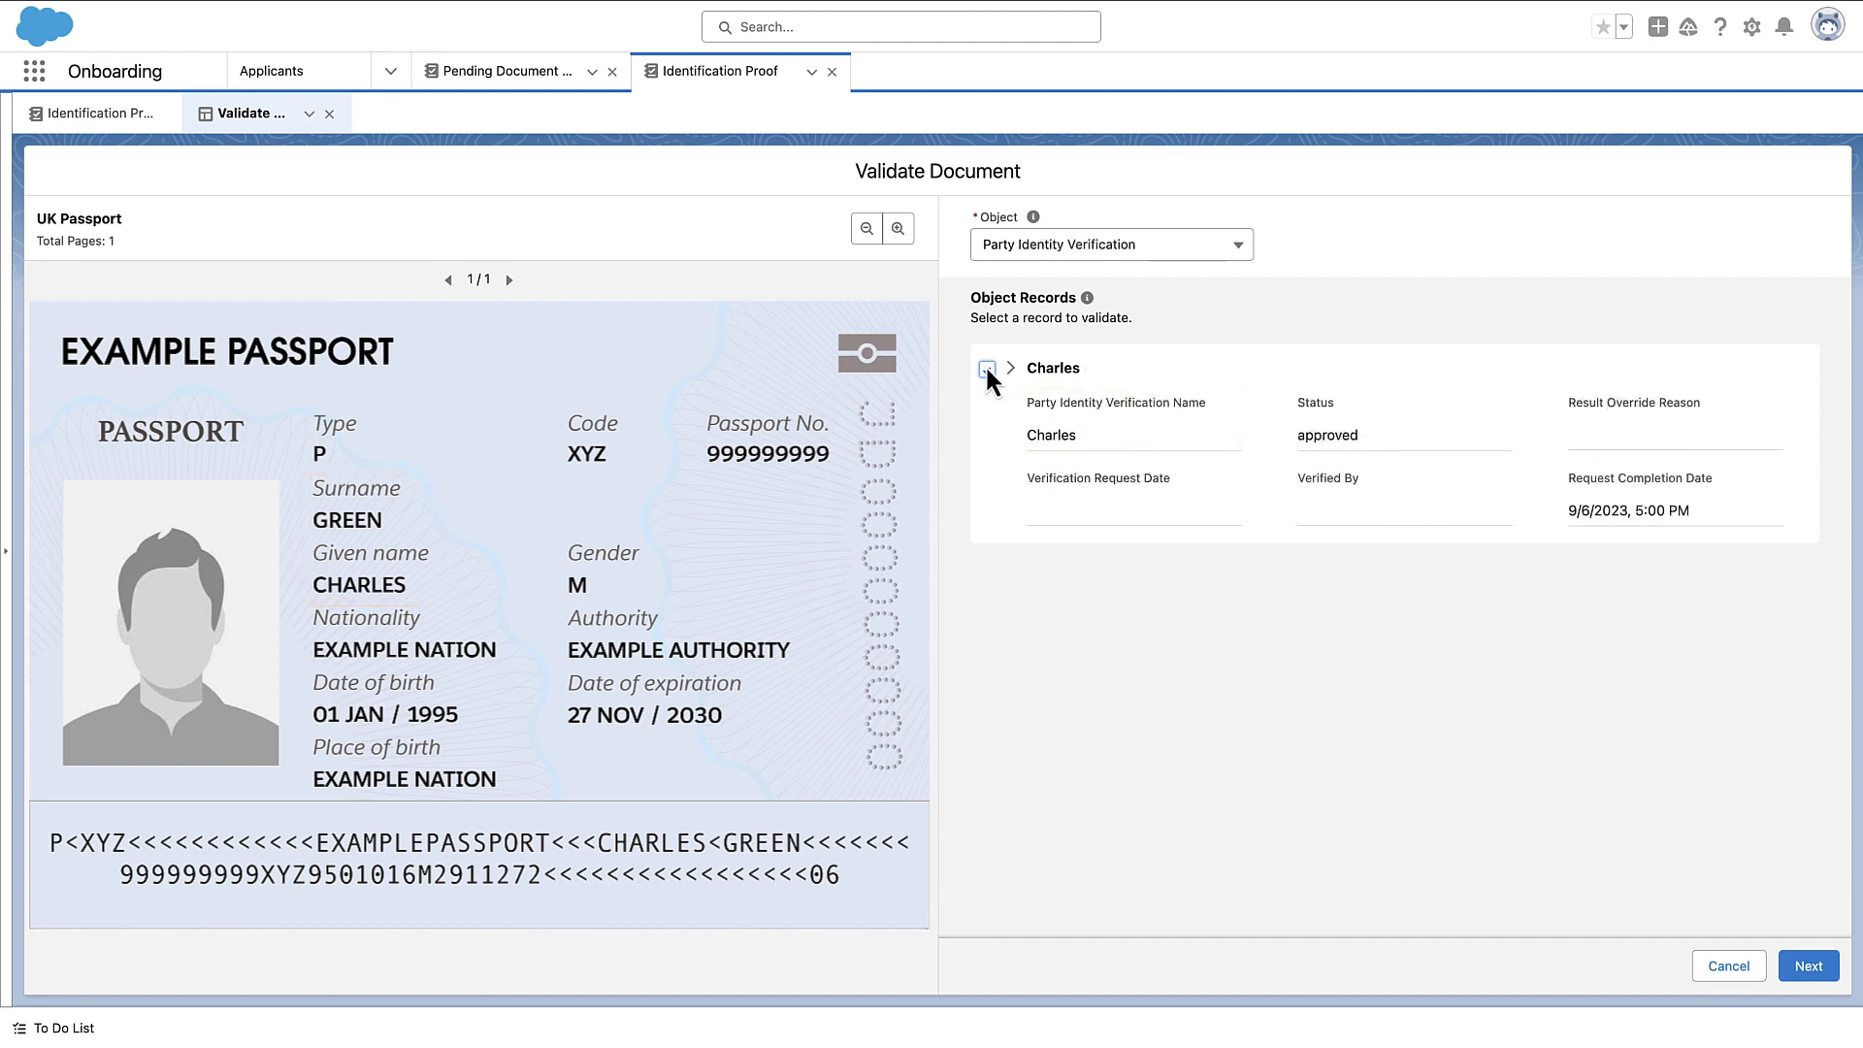
{"action": "left_click", "coordinate": [986, 369]}
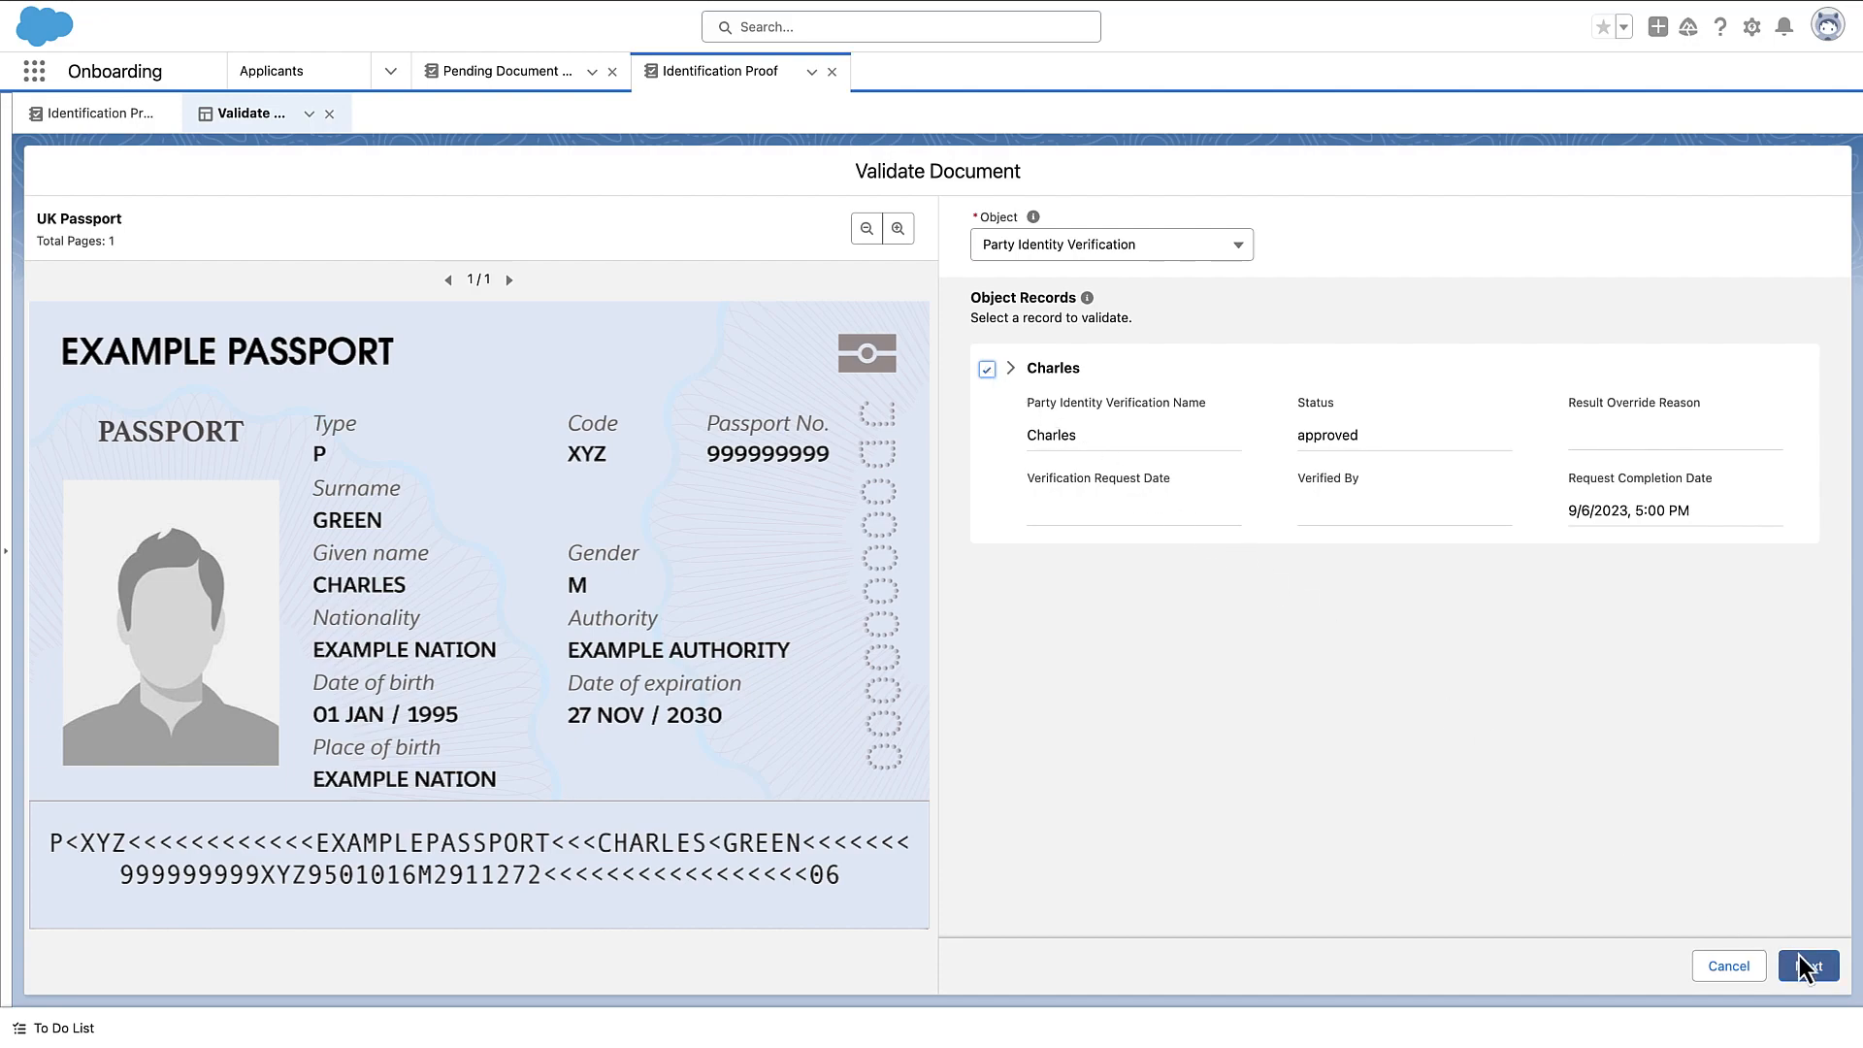
- Set status Accepted with comment 'Document successfully validated and approved.' and save
{"action": "left_click", "coordinate": [1807, 966]}
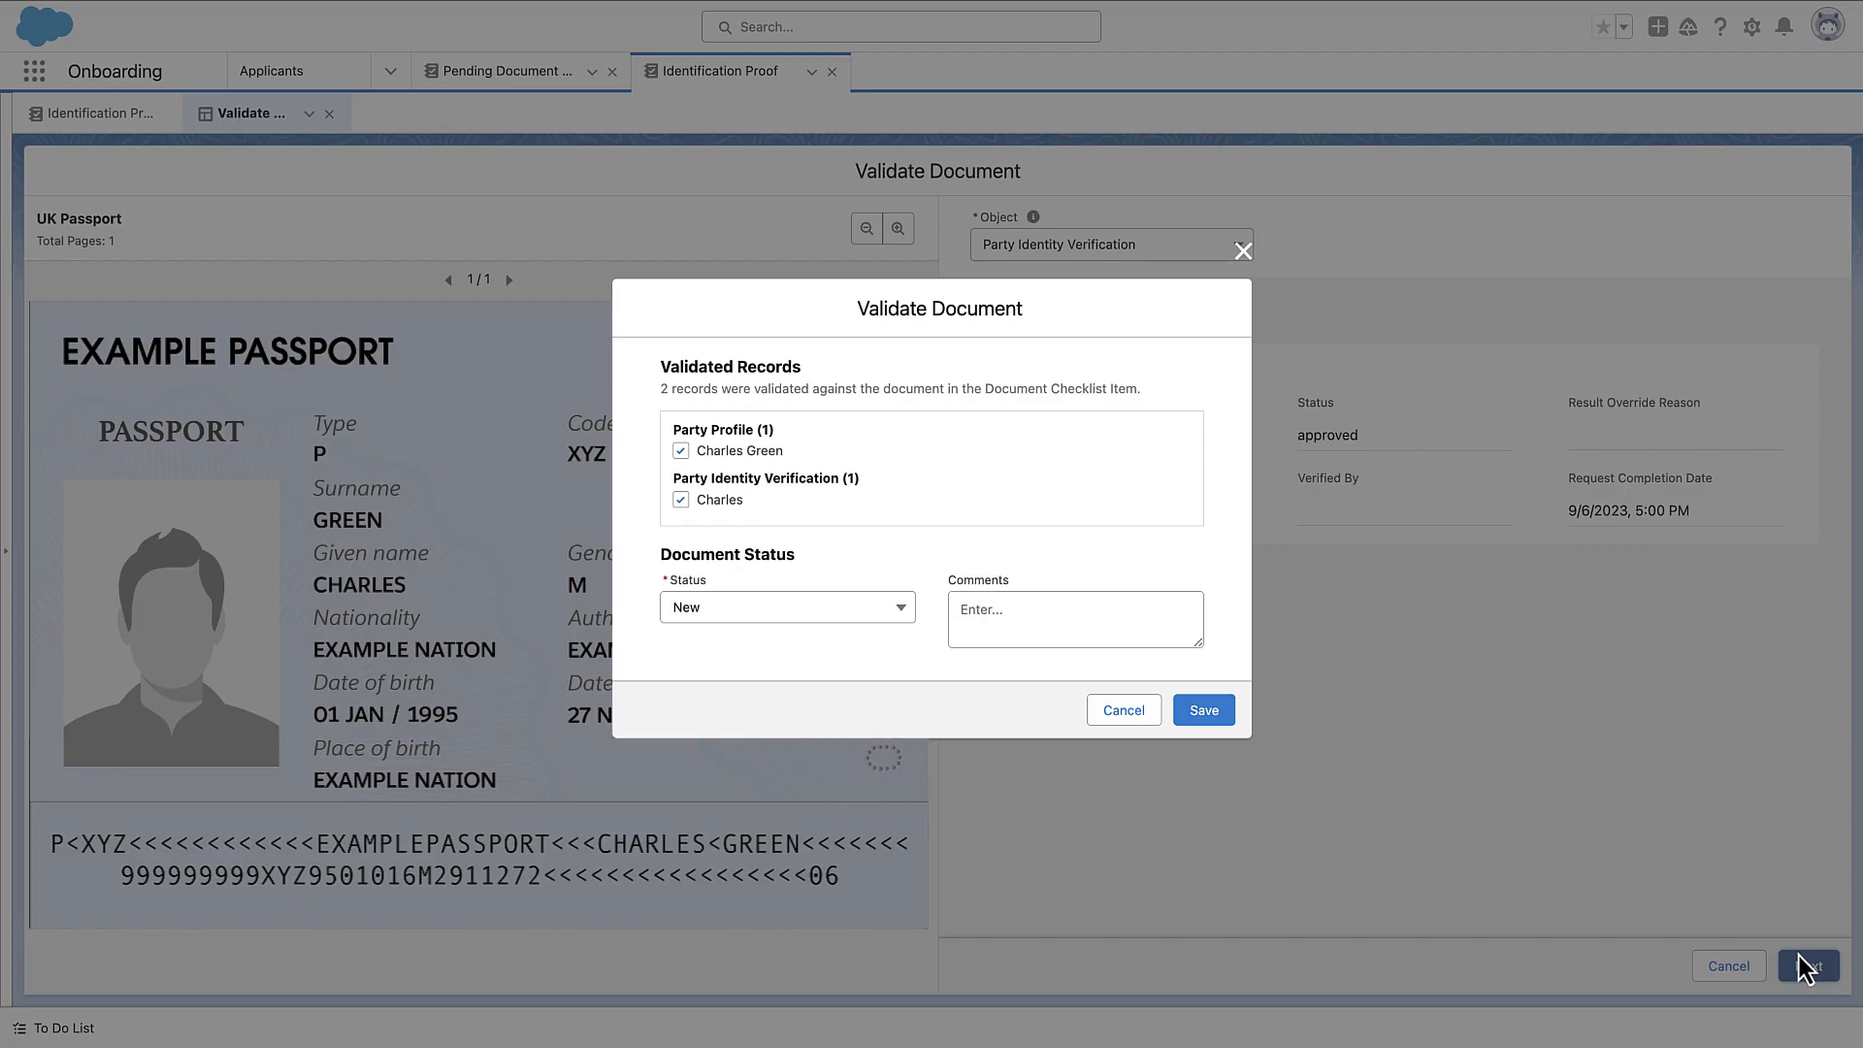
{"action": "mouse_move", "coordinate": [1121, 709]}
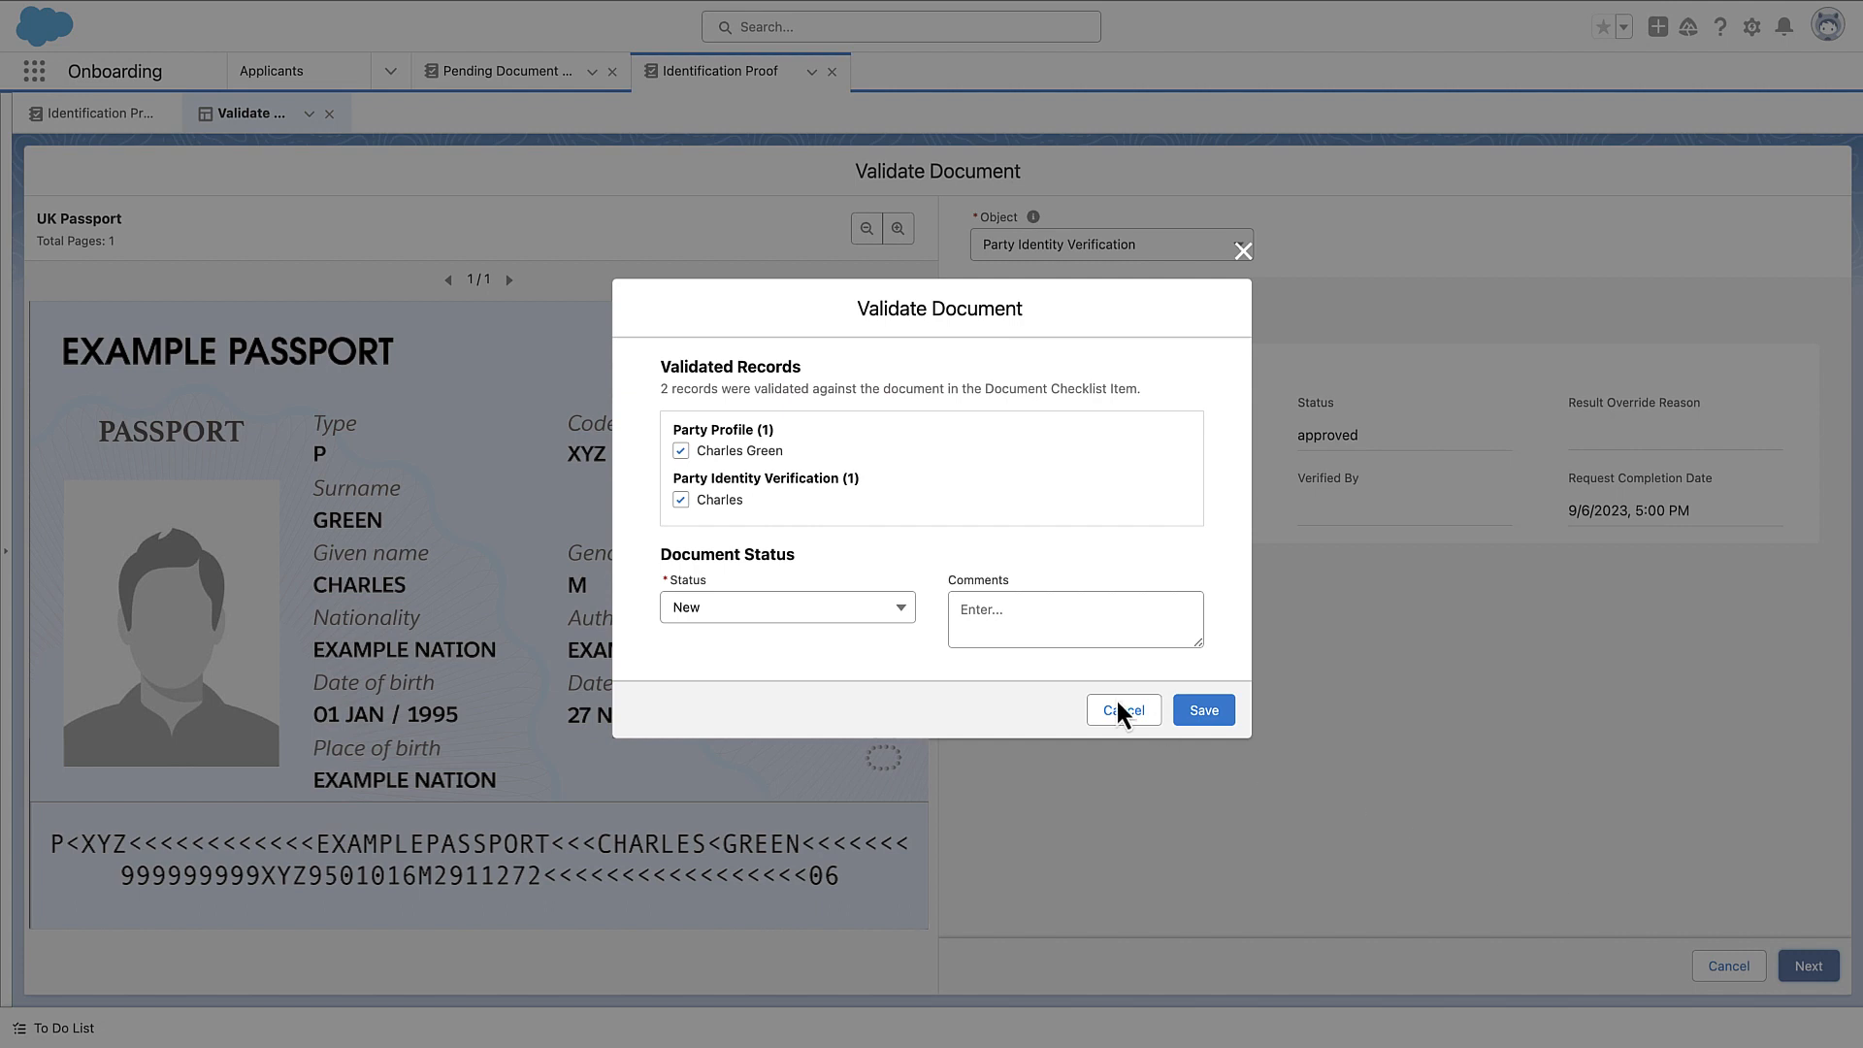
{"action": "left_click", "coordinate": [787, 605]}
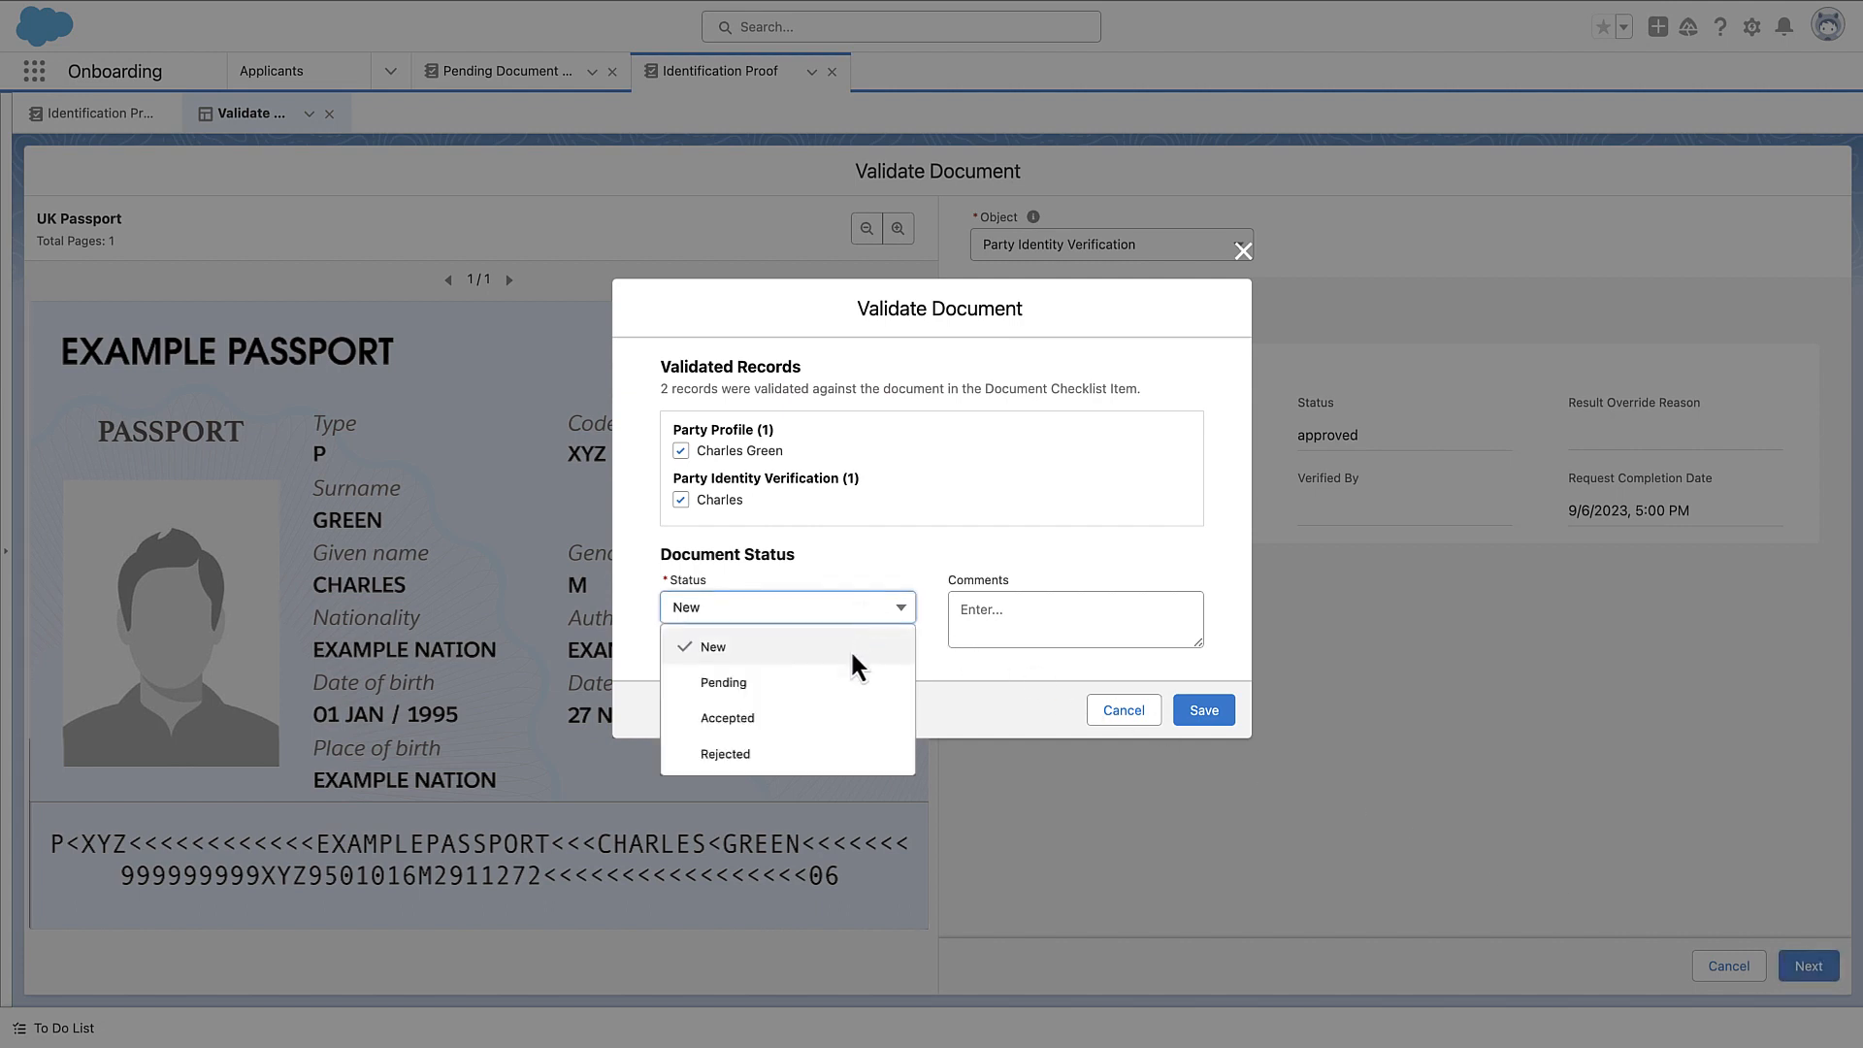
{"action": "left_click", "coordinate": [726, 716]}
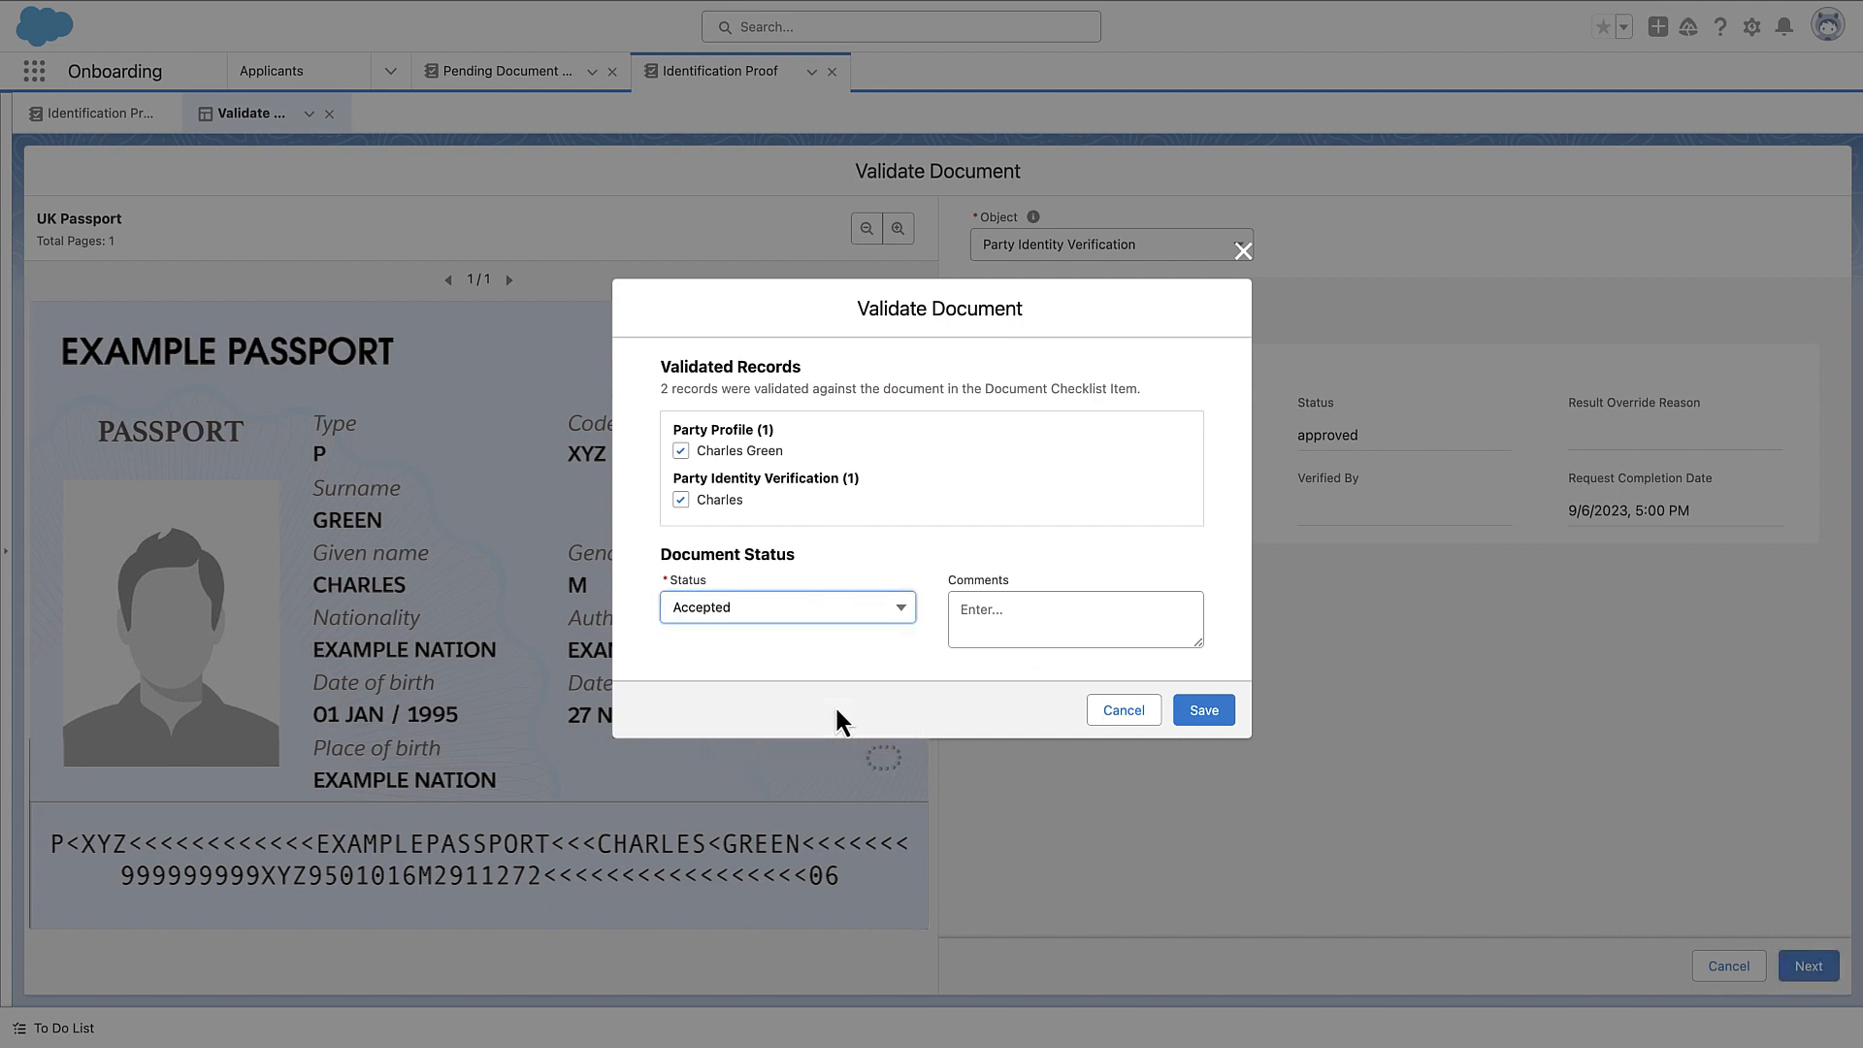
{"action": "type", "text": "Document successfully validated and approved."}
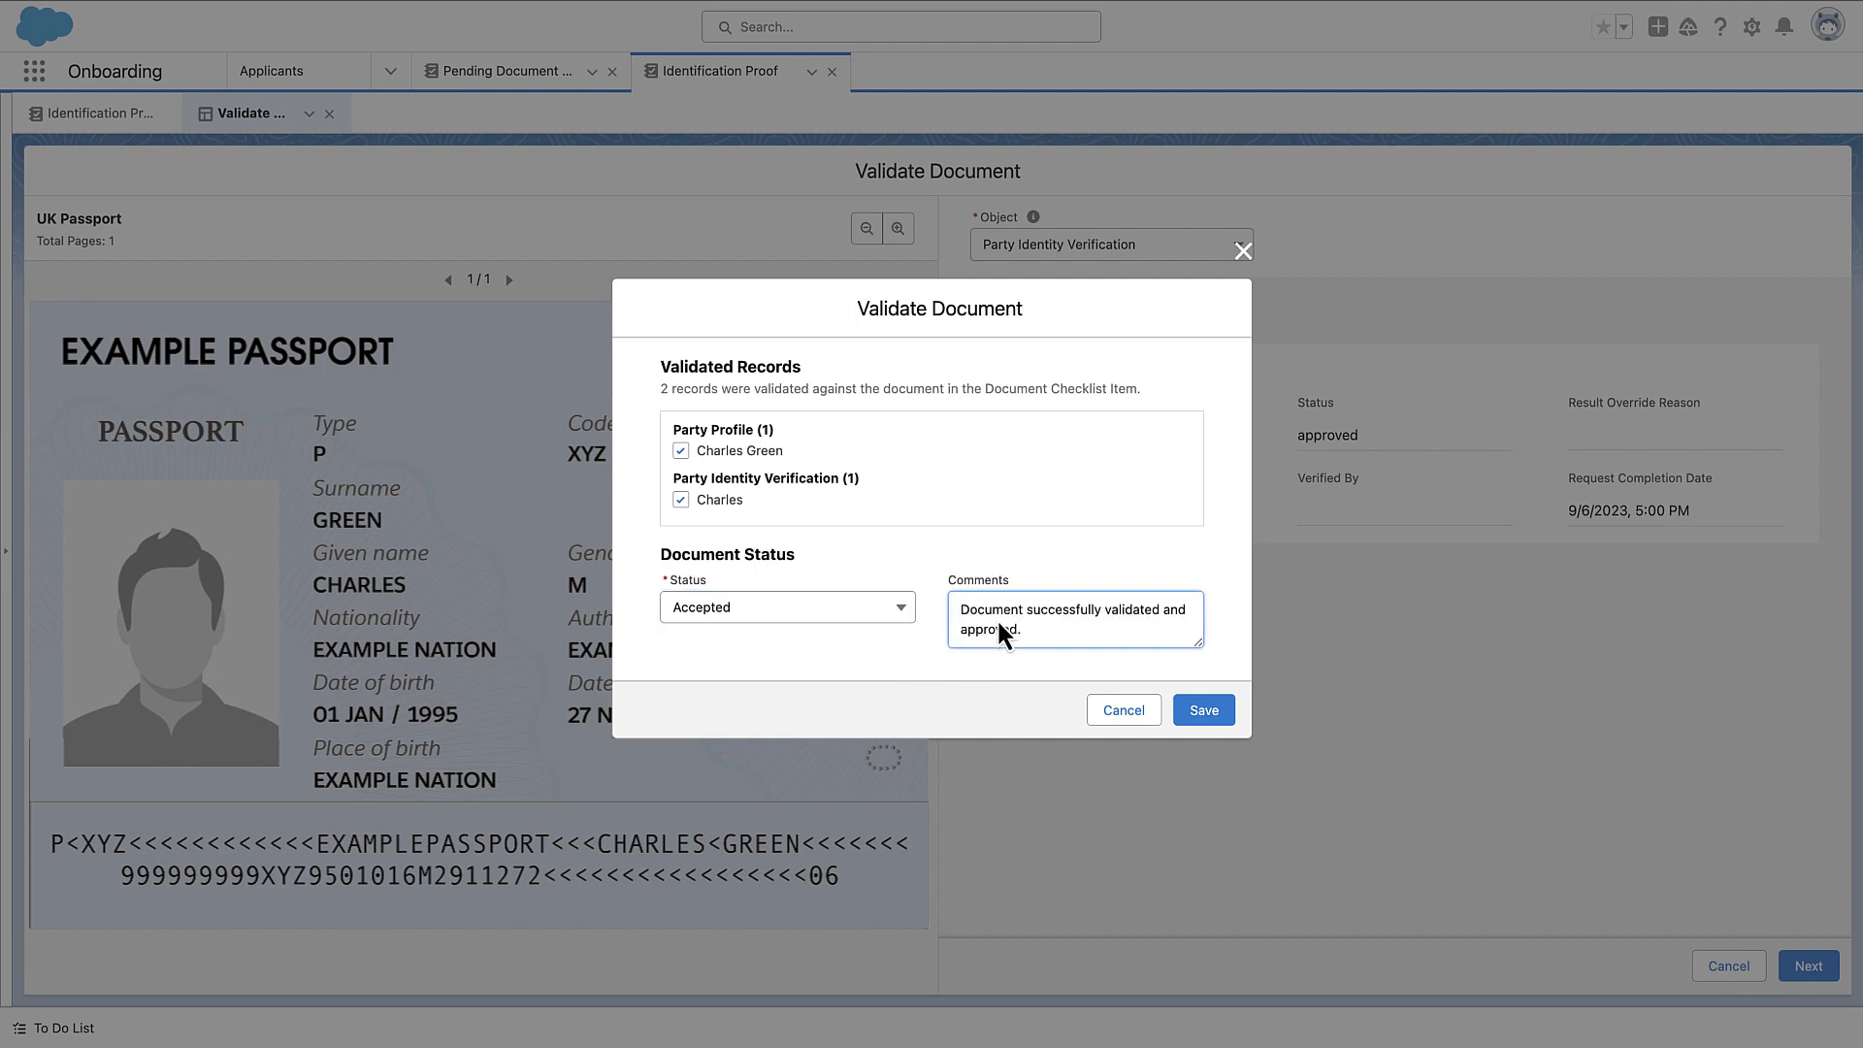
{"action": "mouse_move", "coordinate": [1115, 687]}
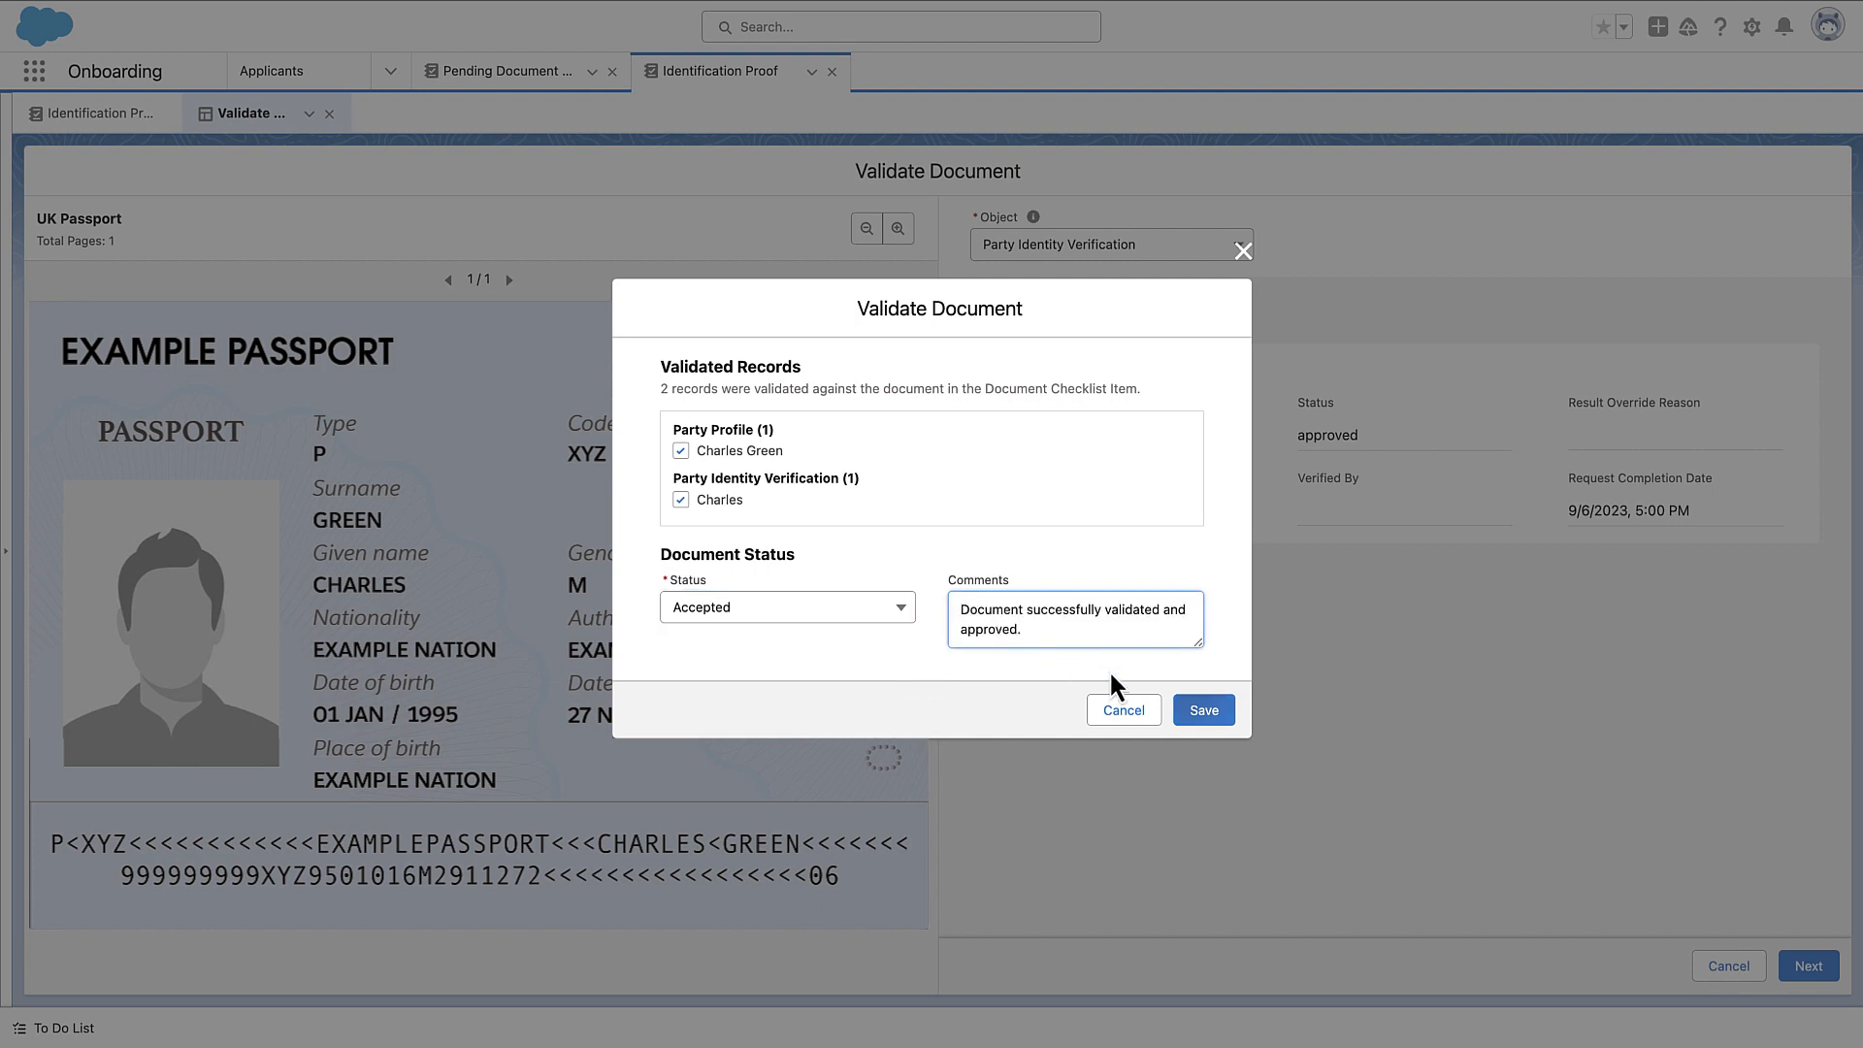
{"action": "left_click", "coordinate": [1202, 709]}
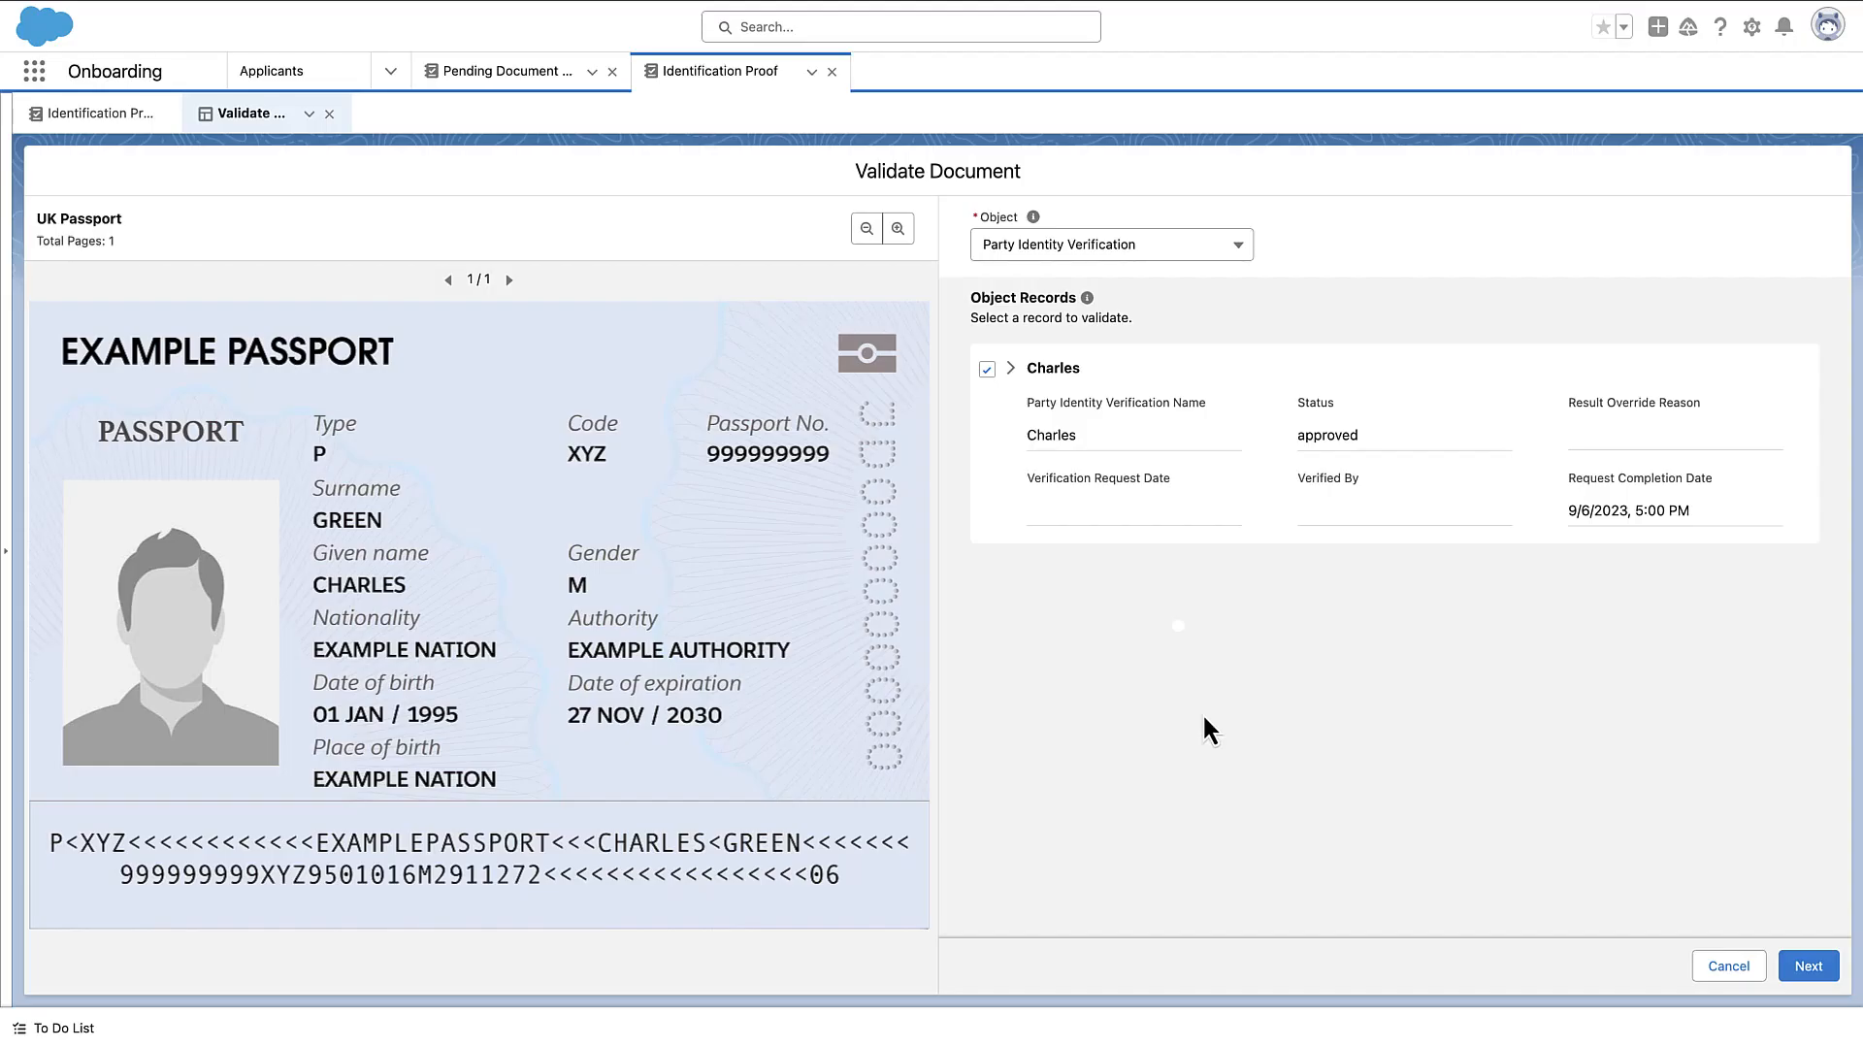
- Close the success toast on the now-Accepted Identification Proof record
{"action": "left_click", "coordinate": [1807, 966]}
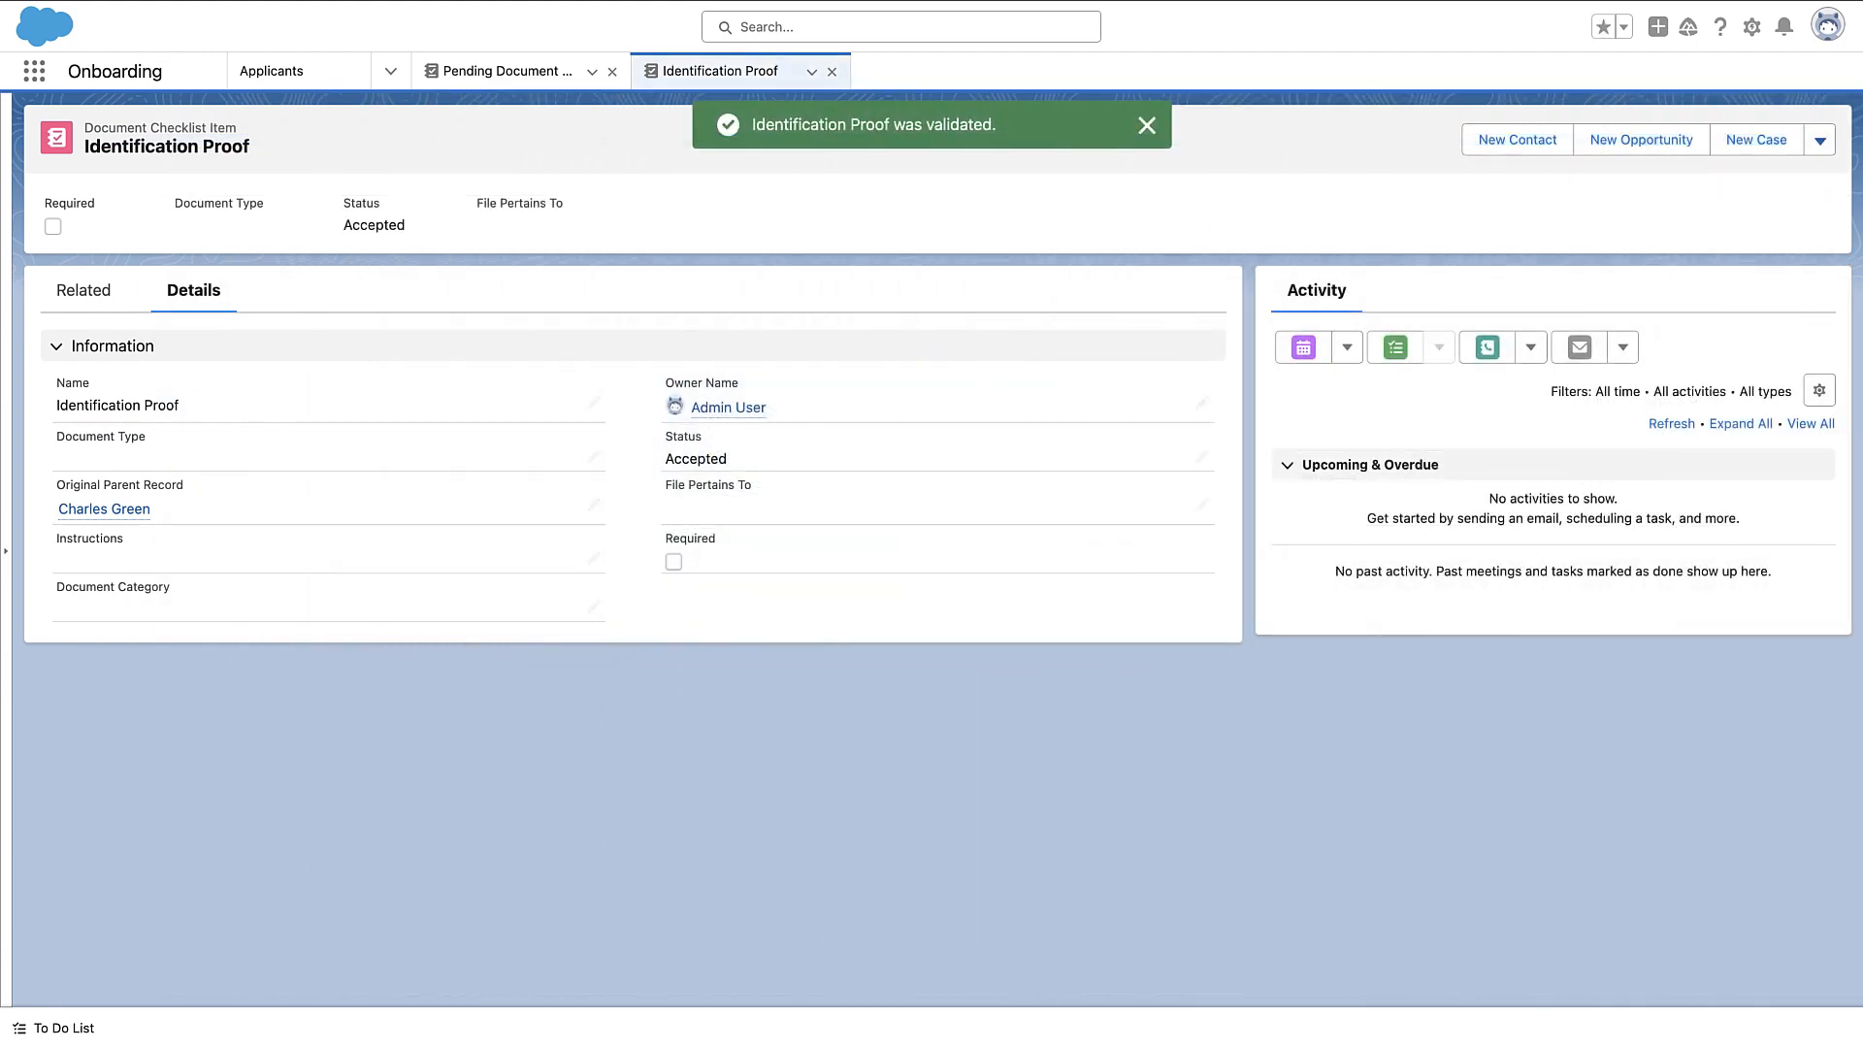
{"action": "left_click", "coordinate": [1144, 126]}
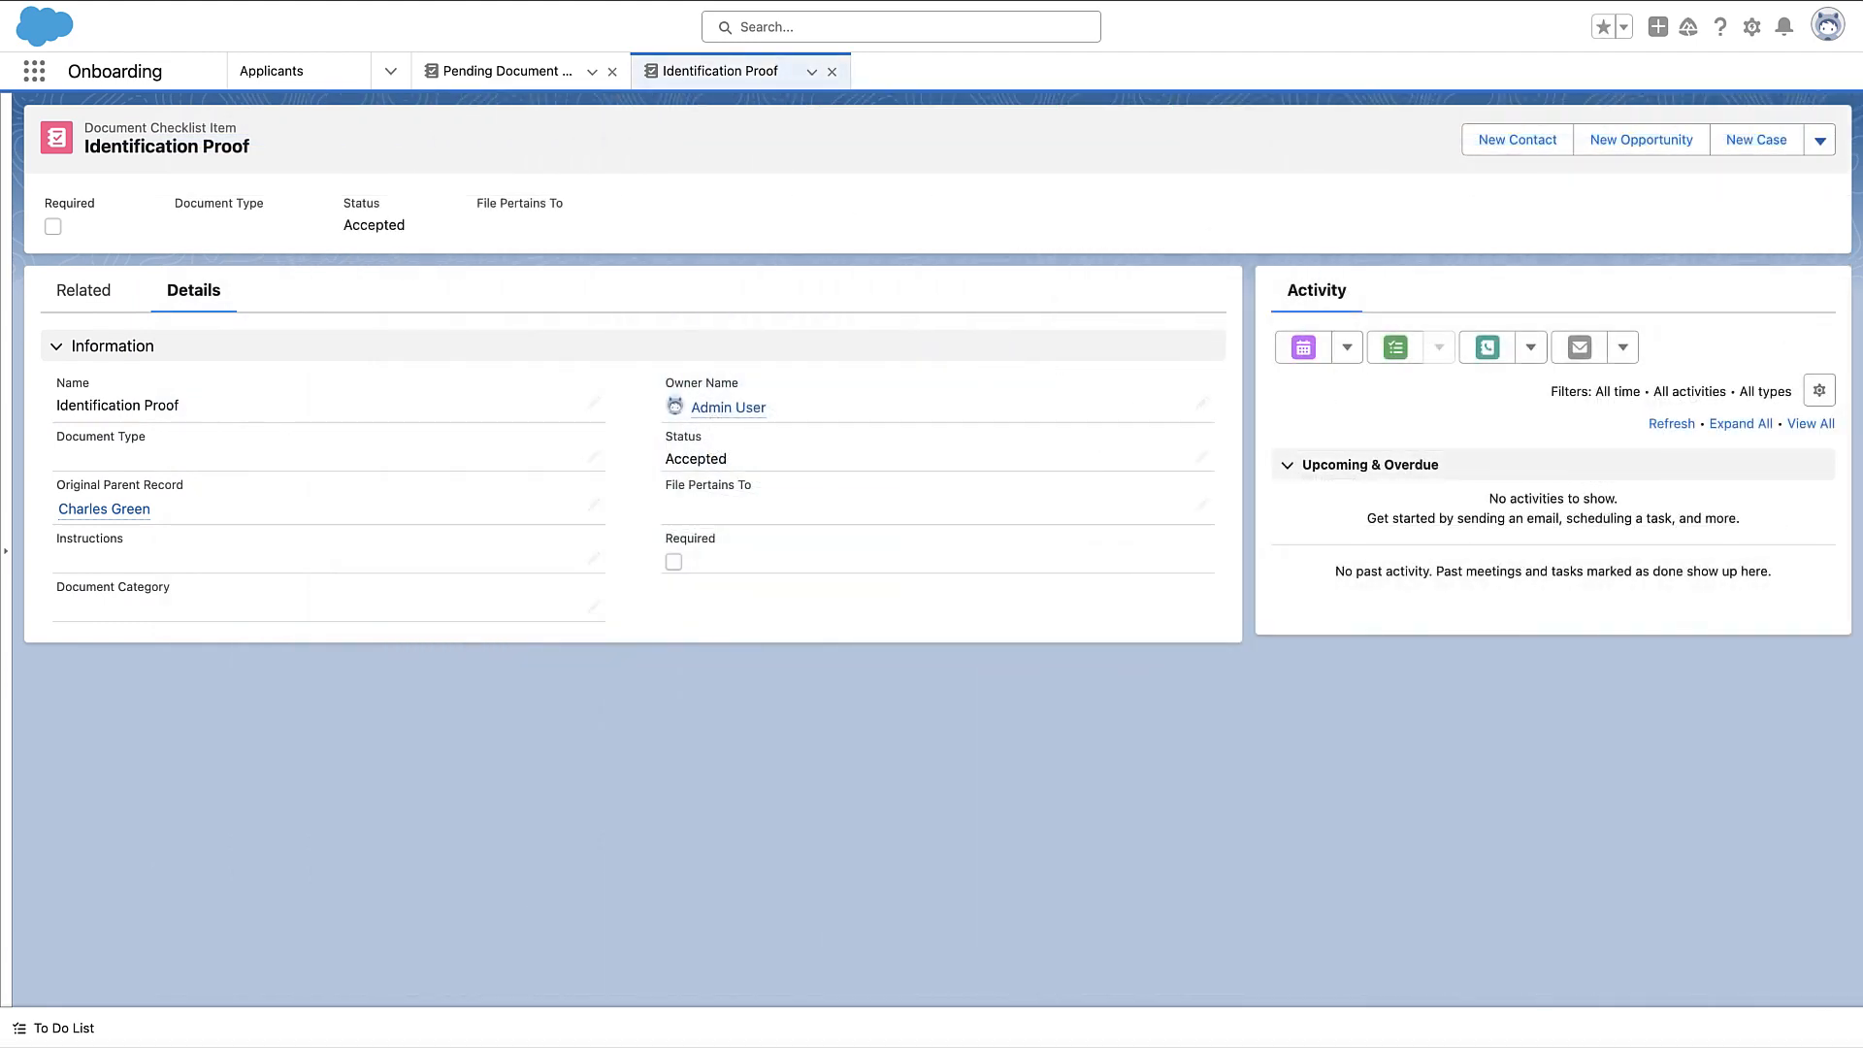